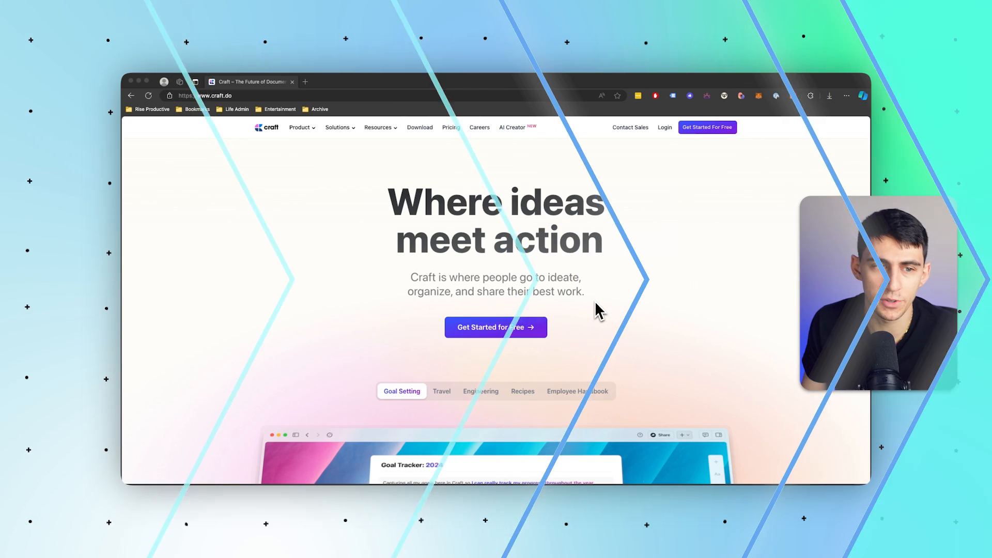
# Scroll down craft.do to the free templates and get the Weekly team update template.
pyautogui.scroll(-3)
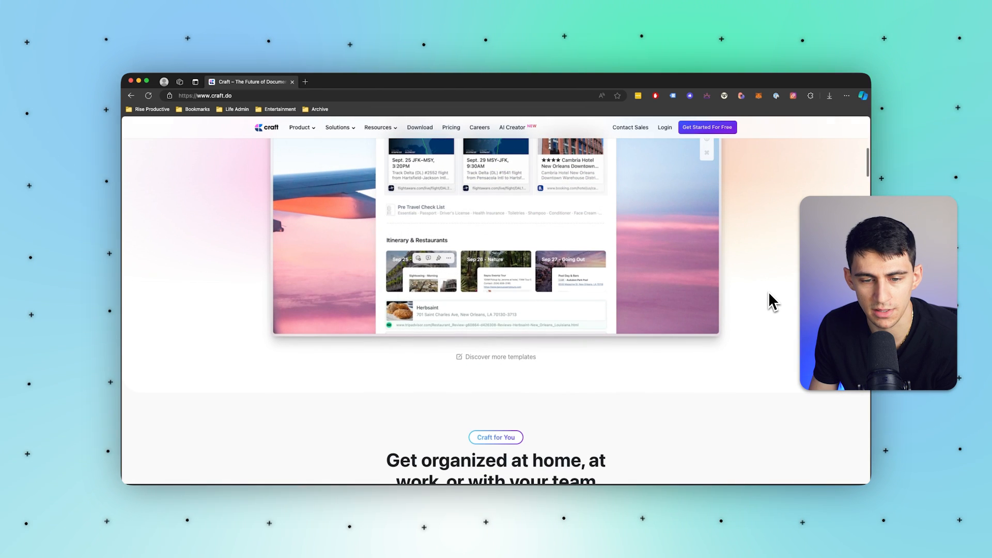
pyautogui.scroll(3)
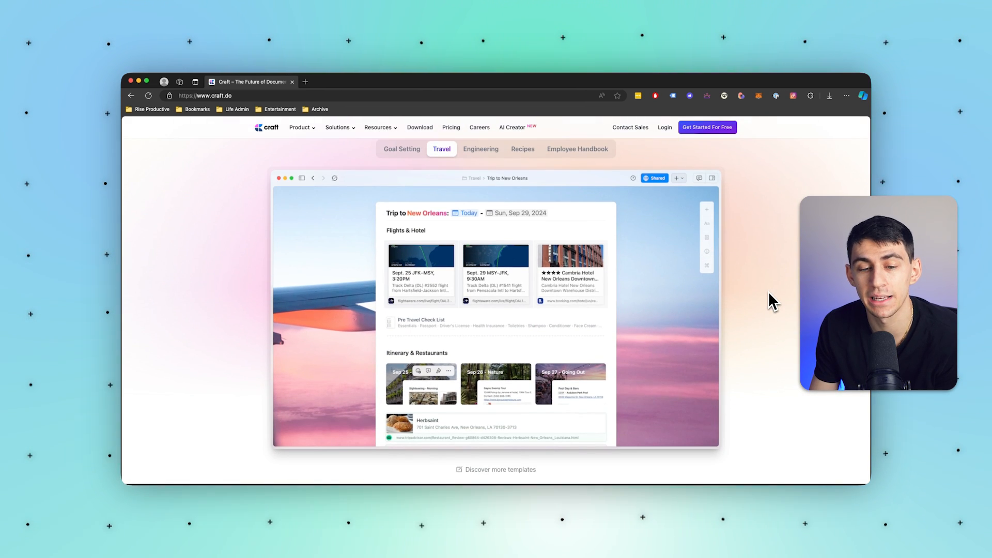
pyautogui.scroll(-3)
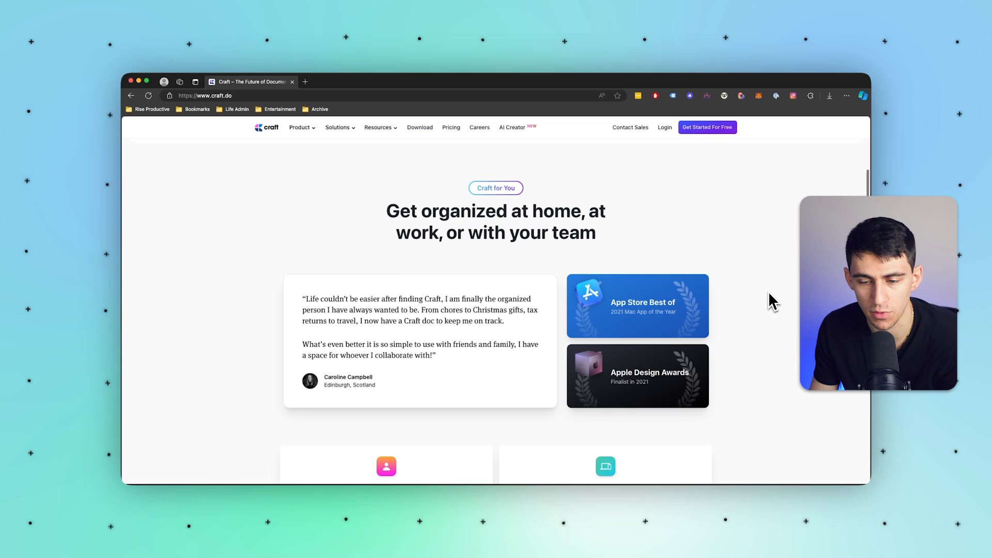
pyautogui.scroll(-3)
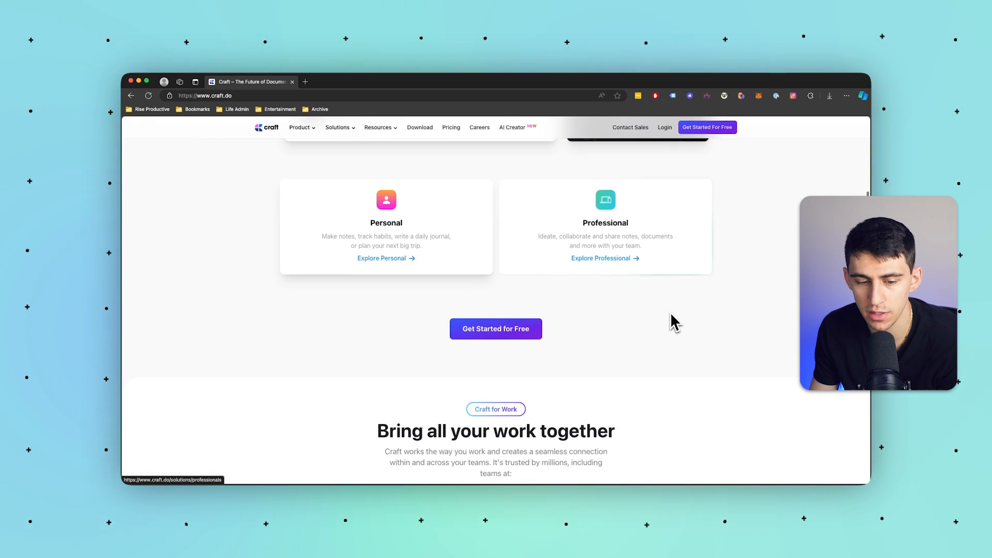
pyautogui.scroll(-3)
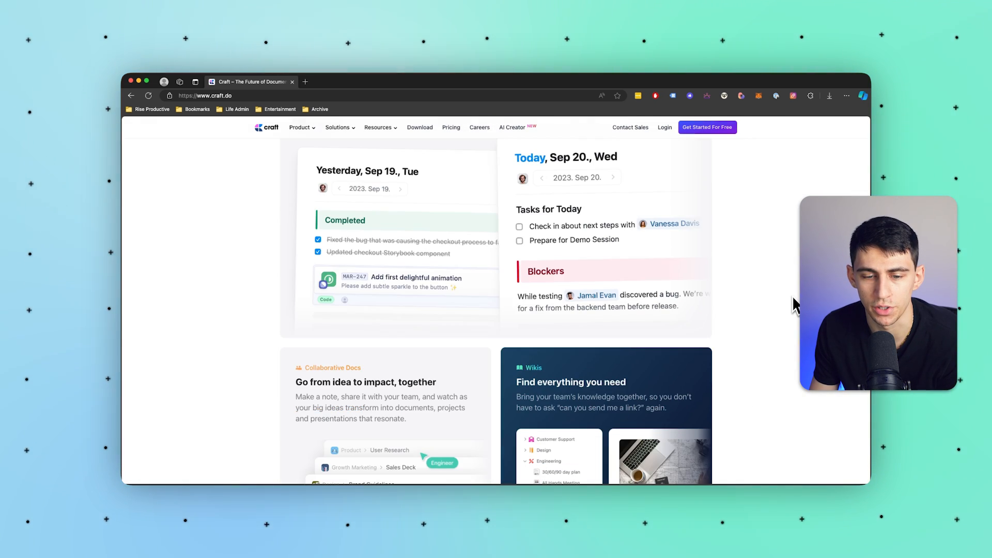
pyautogui.scroll(-3)
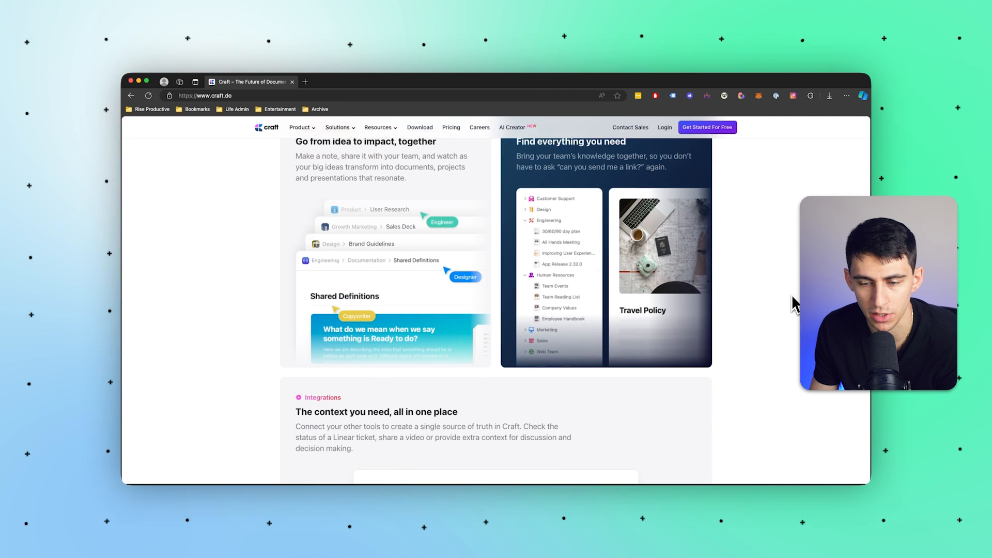
pyautogui.scroll(-3)
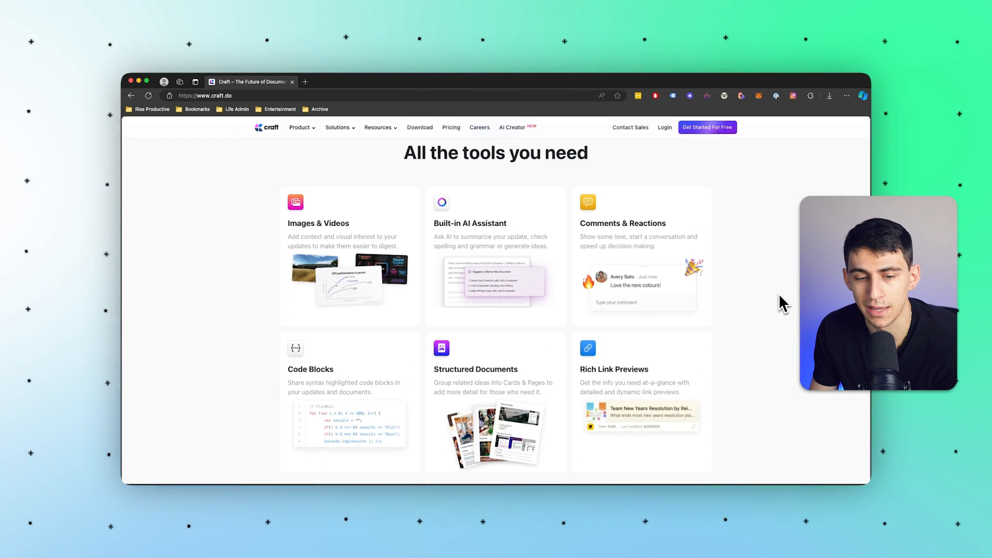
pyautogui.scroll(-3)
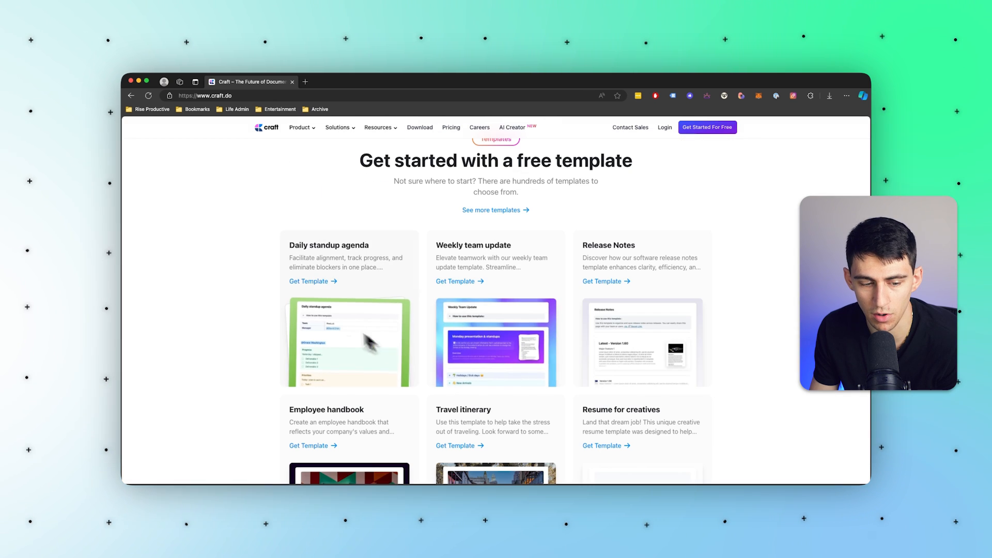
pyautogui.moveTo(458, 281)
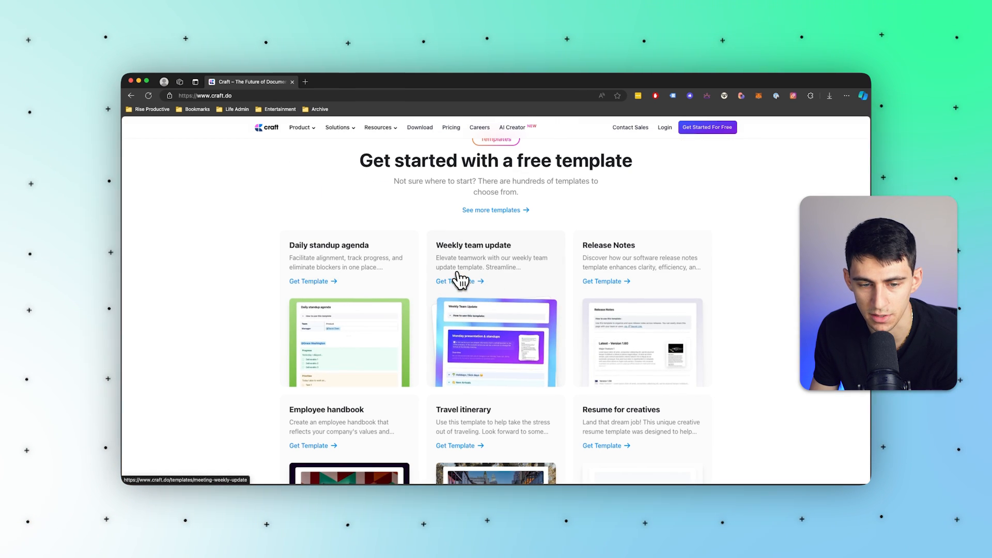
pyautogui.click(456, 281)
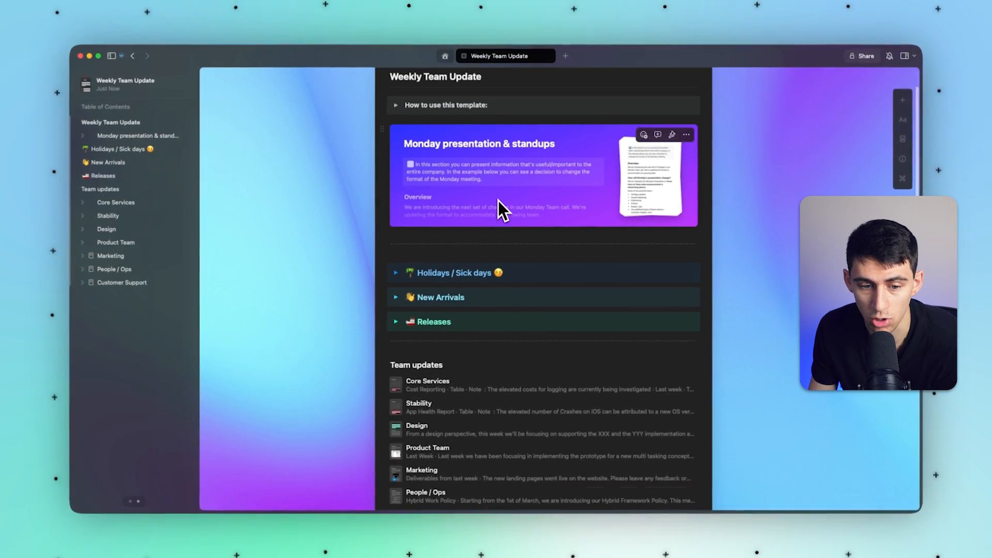
# Scroll the Craft document down to the seven Team updates pages.
pyautogui.scroll(-3)
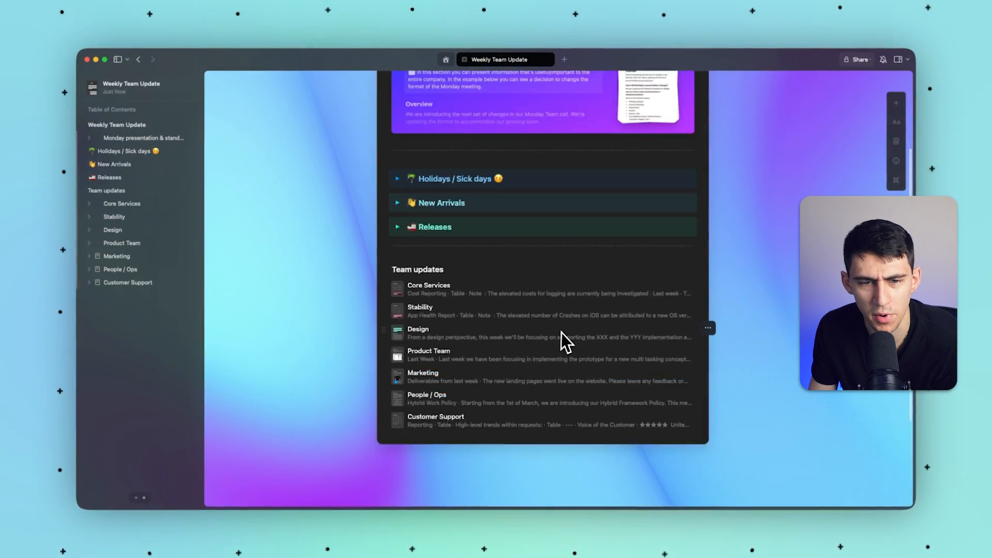
pyautogui.scroll(-3)
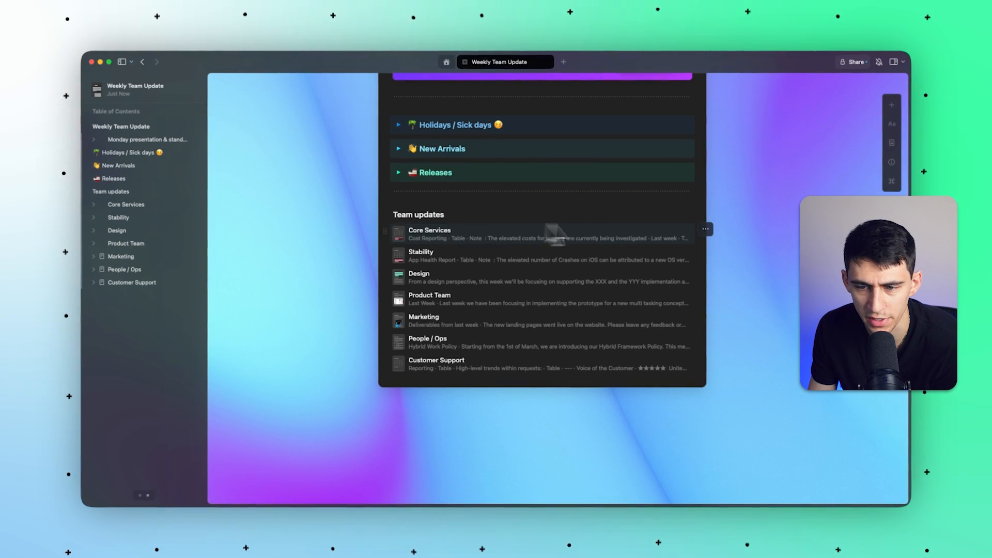
# Turn Core Services, Stability and Design into cards, giving Core Services a graduation cap icon.
pyautogui.click(707, 229)
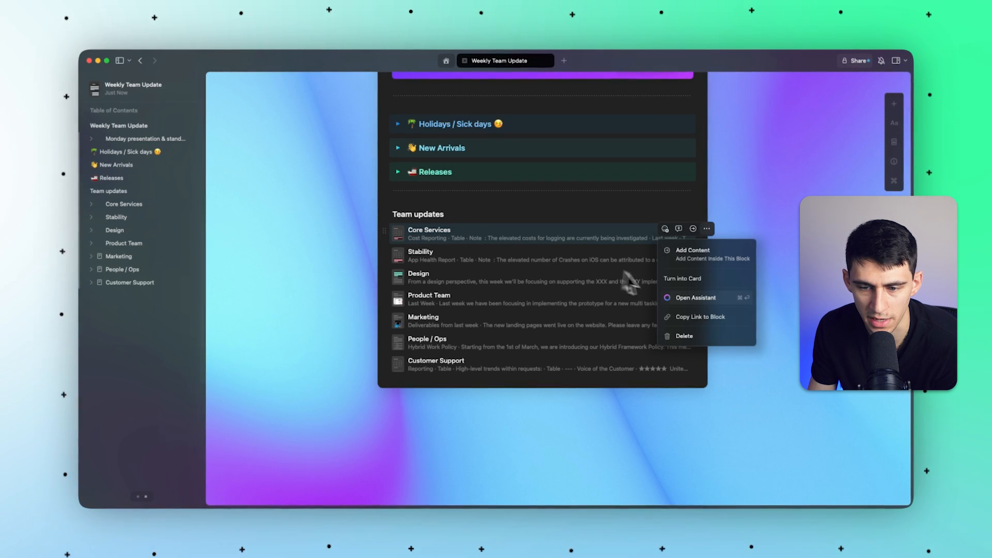
pyautogui.click(682, 278)
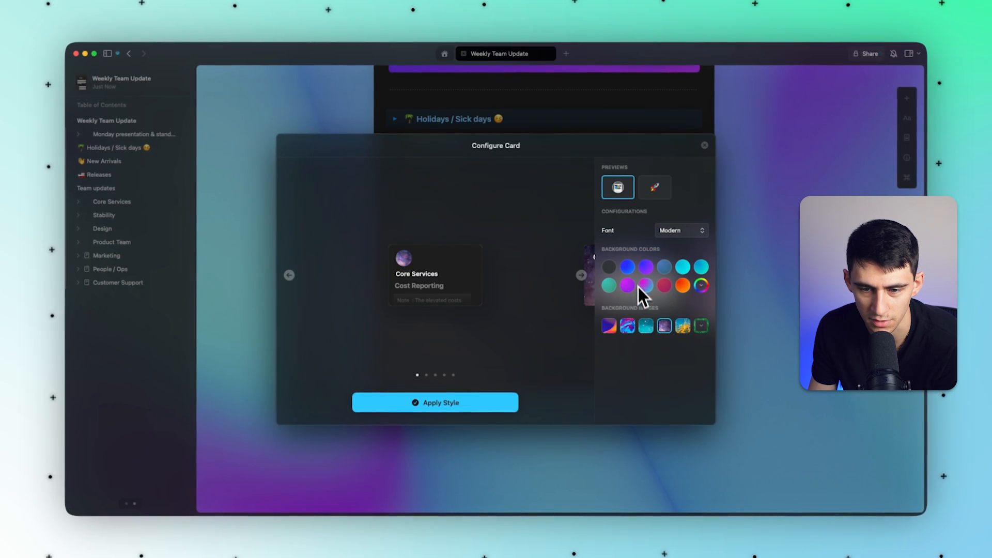
pyautogui.click(655, 186)
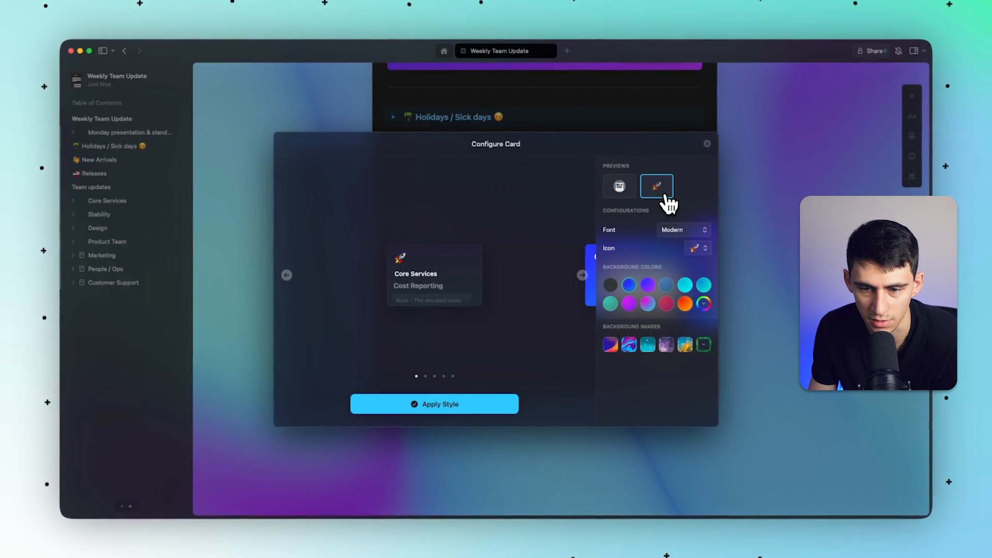
pyautogui.click(695, 248)
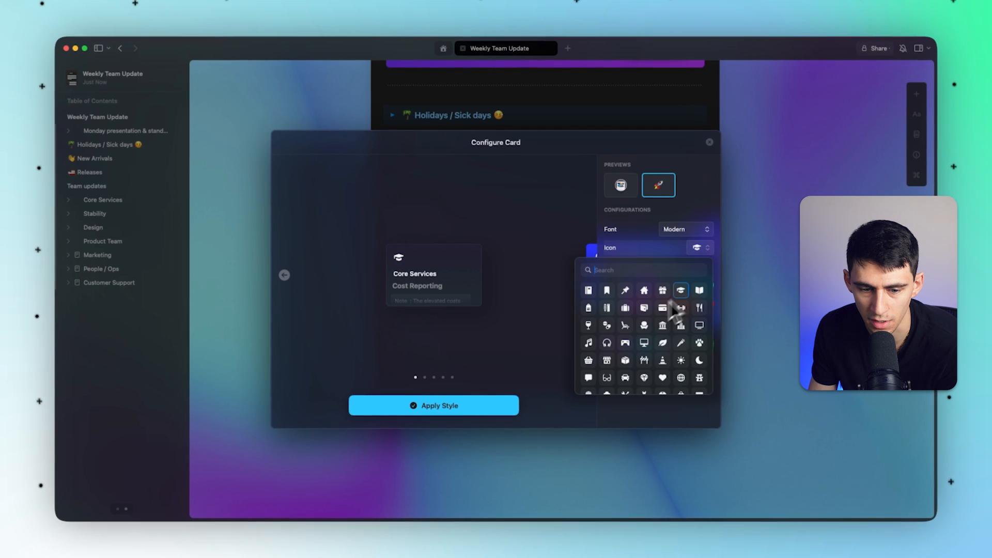
pyautogui.click(708, 141)
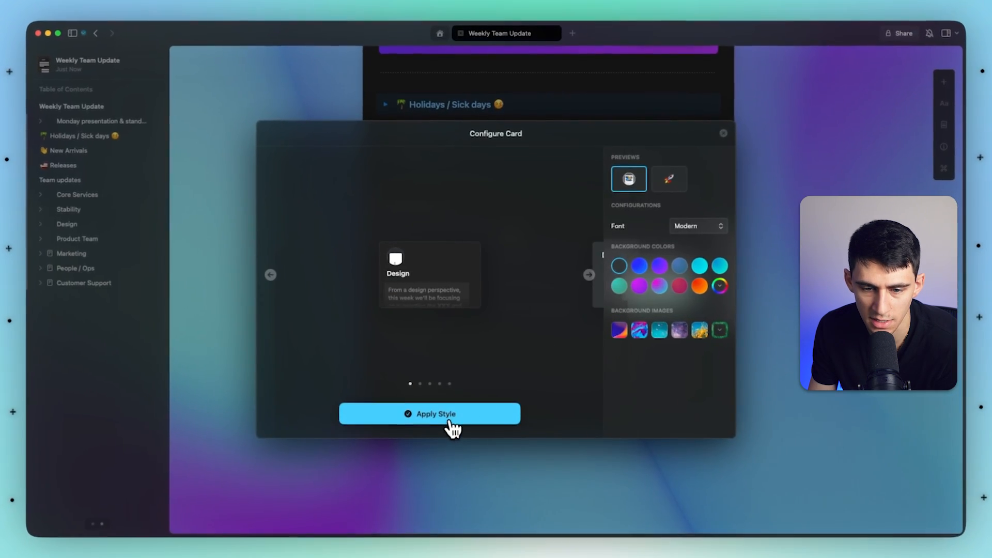
pyautogui.click(429, 414)
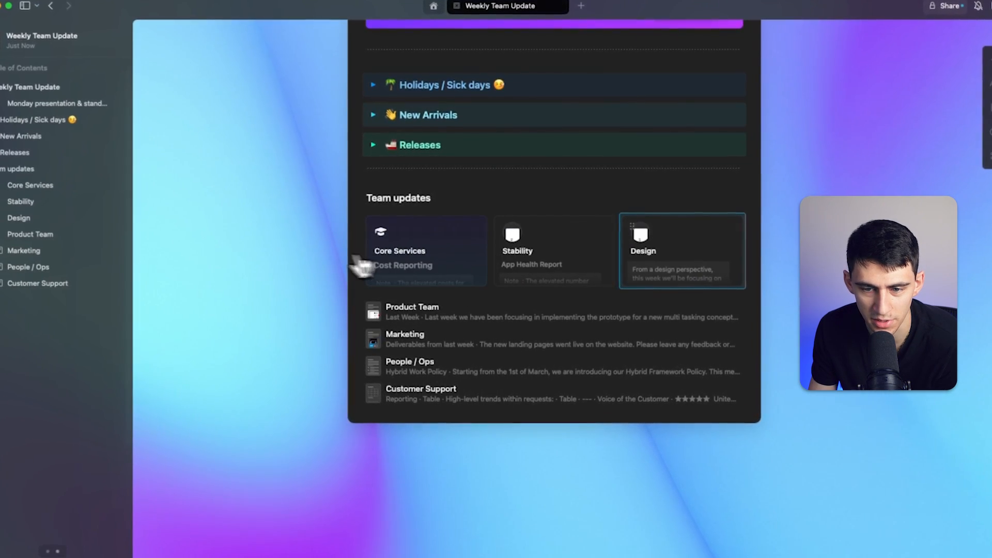
# Have the Craft Assistant write a paragraph explaining the template's purpose.
pyautogui.scroll(3)
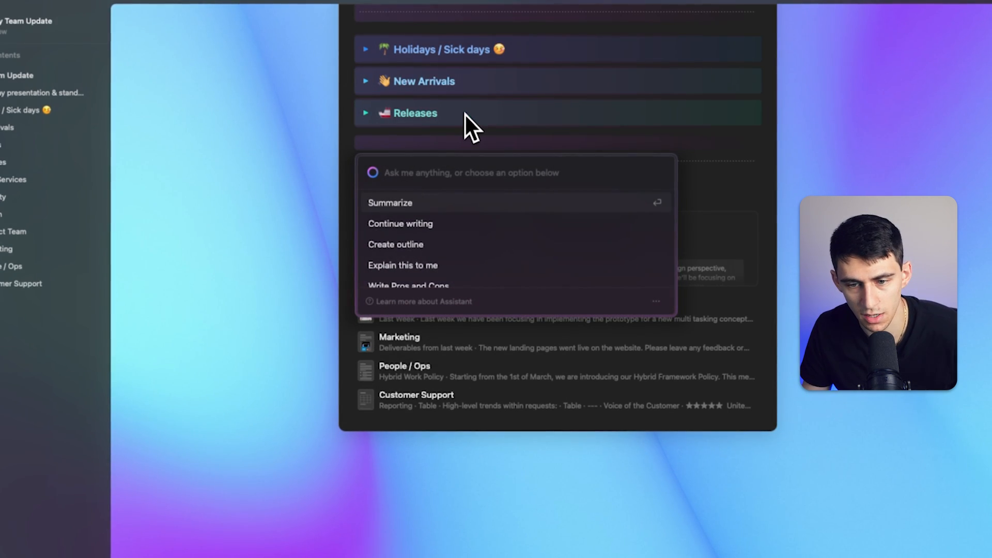
pyautogui.moveTo(500, 272)
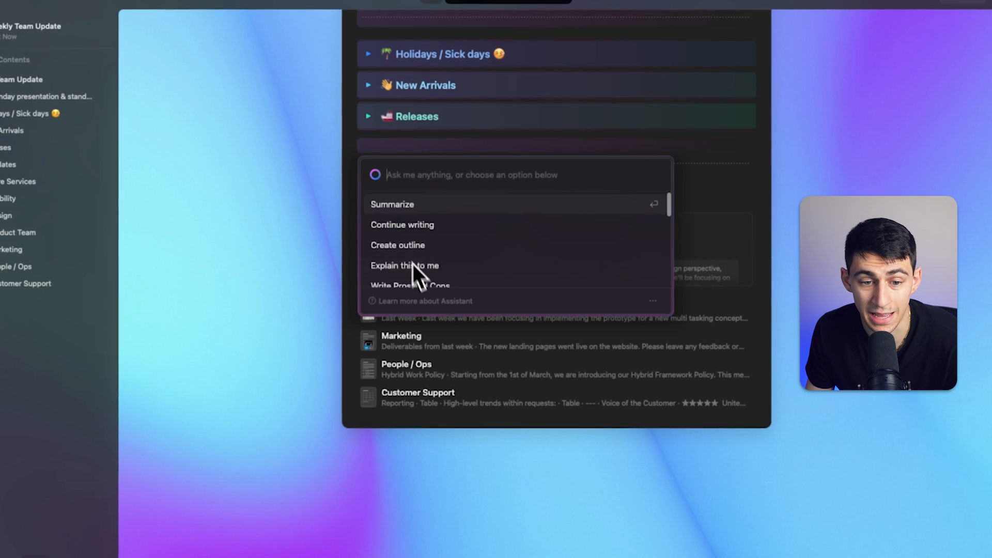
pyautogui.click(392, 204)
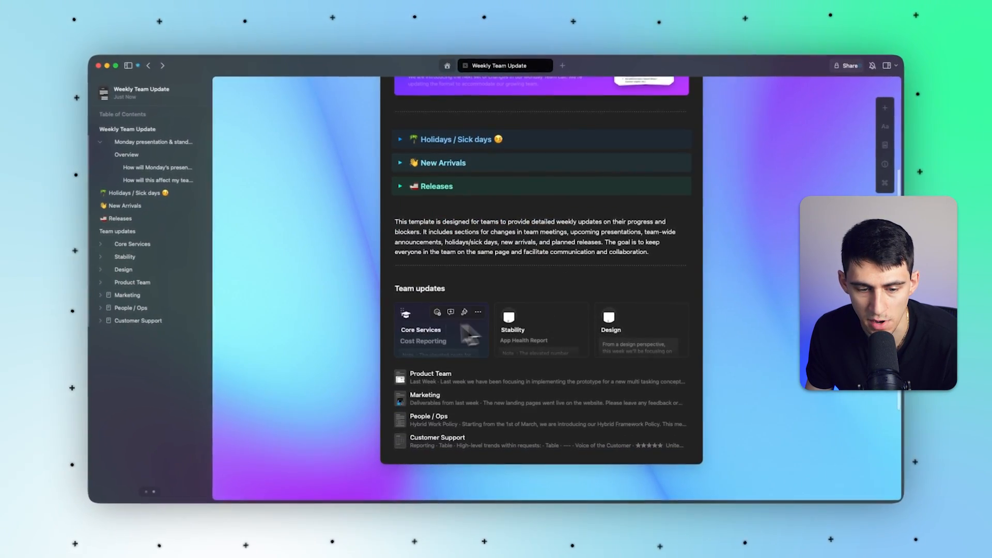
# Go to the Home overview and create today's daily note for Wed, Feb 28.
pyautogui.click(431, 376)
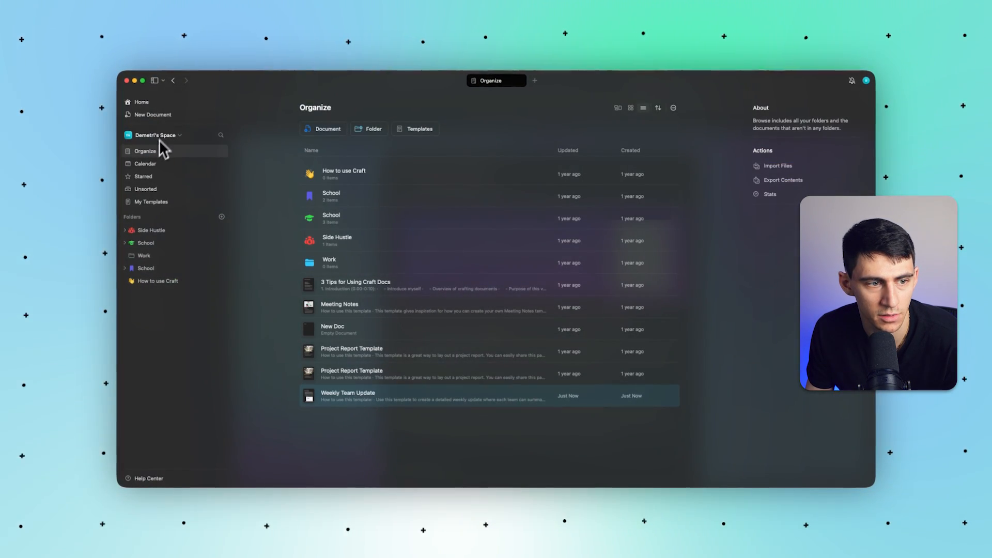
pyautogui.click(141, 102)
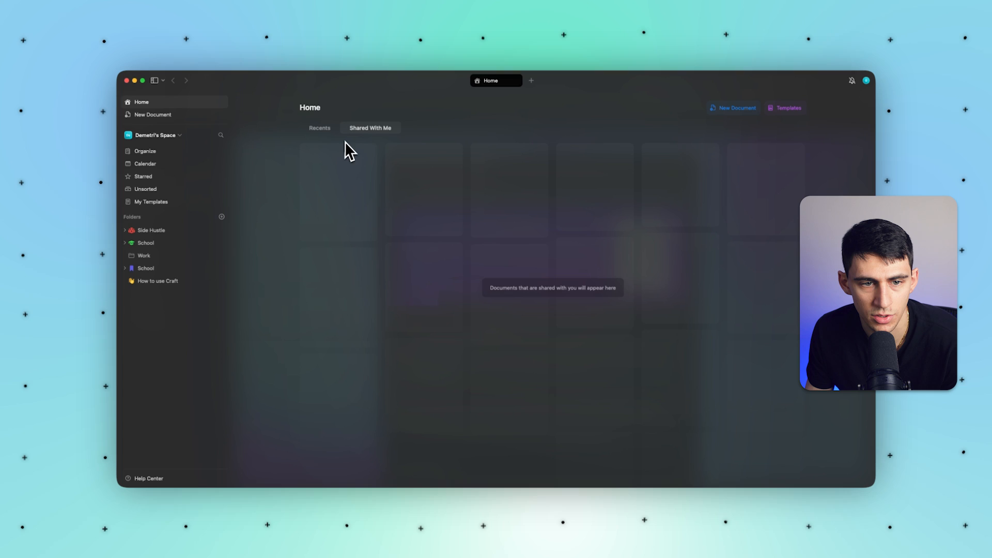
pyautogui.click(319, 127)
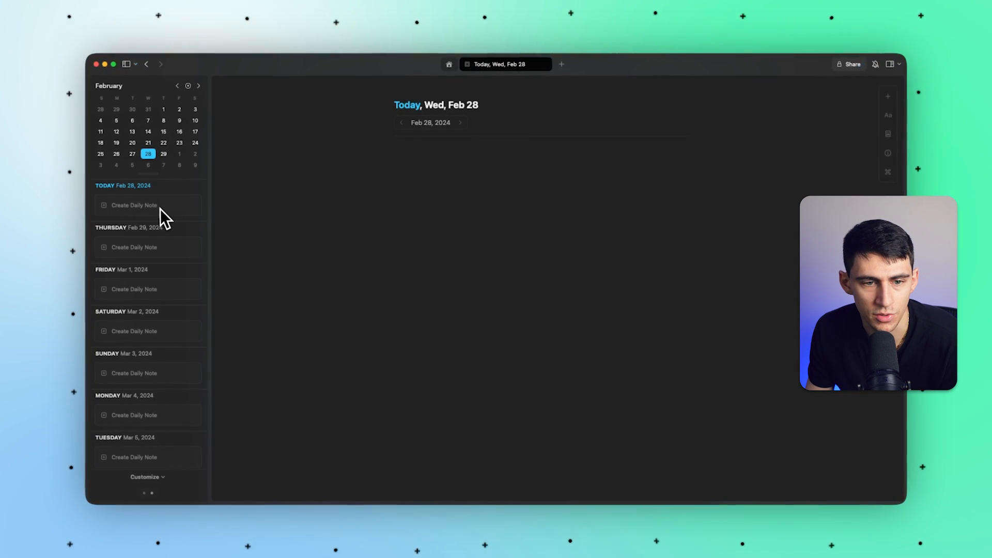
pyautogui.click(133, 205)
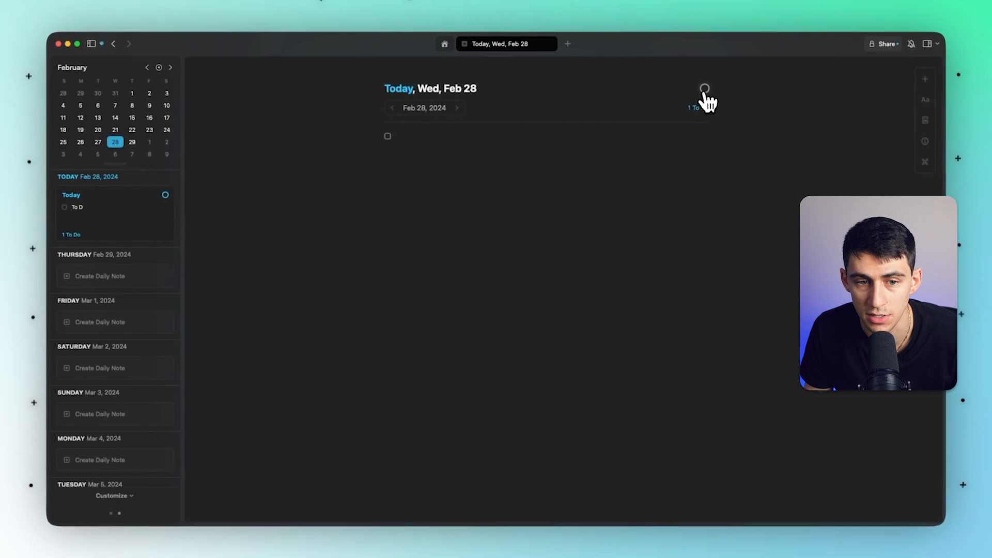
# Open the slash menu in the daily note and browse the Text Style choices.
pyautogui.click(693, 107)
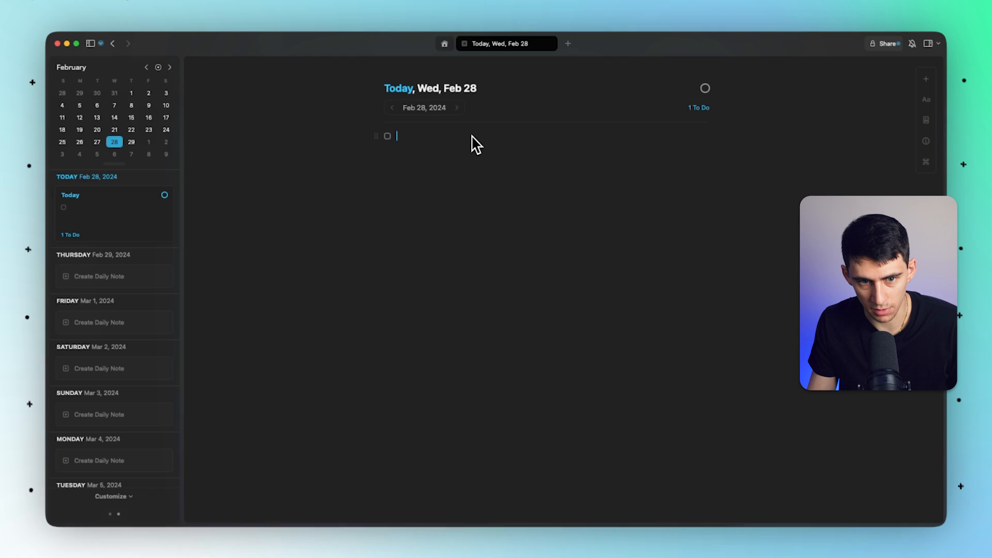
pyautogui.write('/')
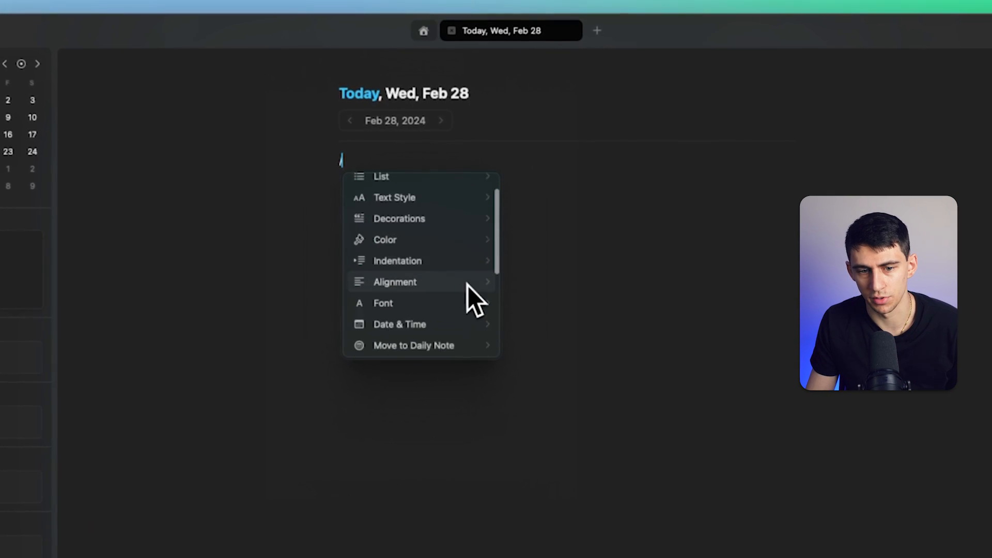
pyautogui.scroll(-3)
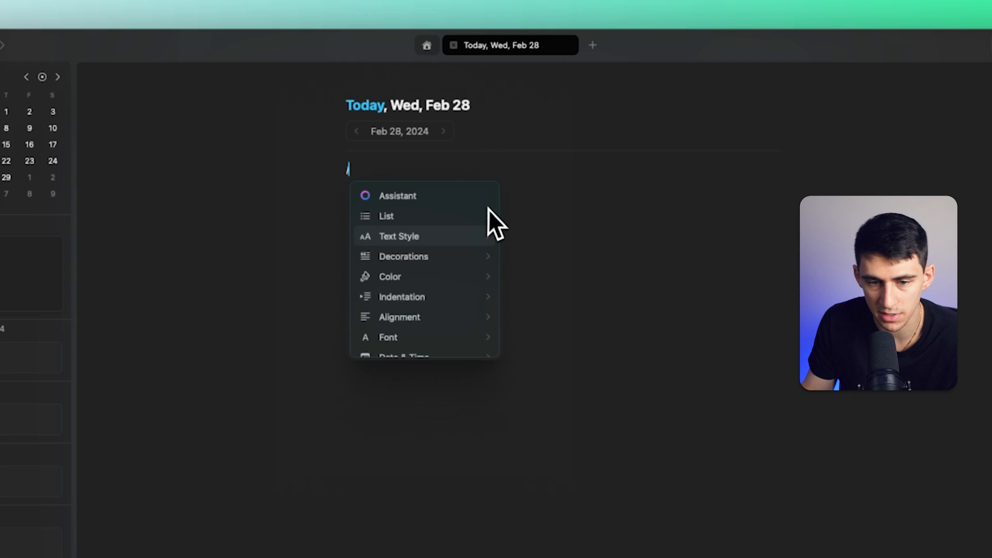
pyautogui.click(400, 236)
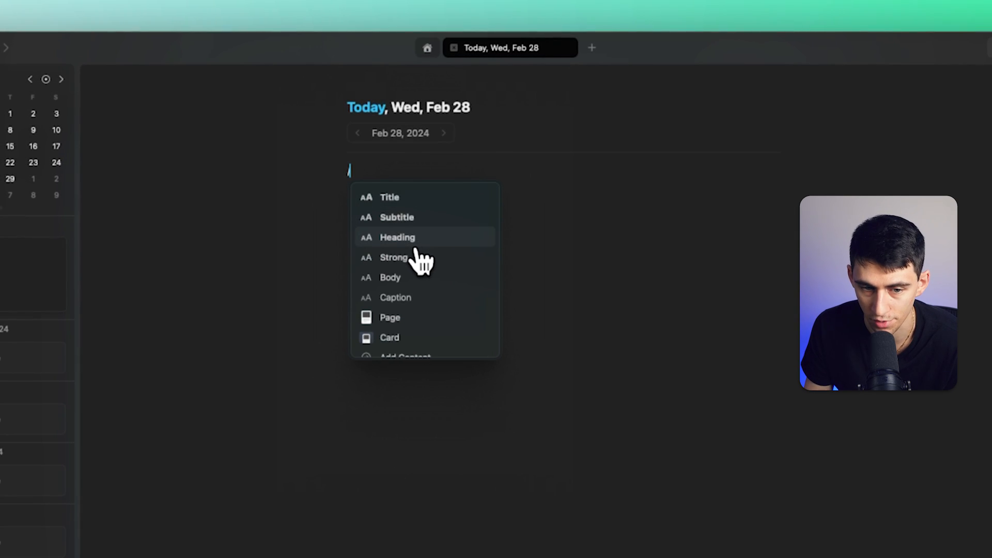
pyautogui.click(389, 337)
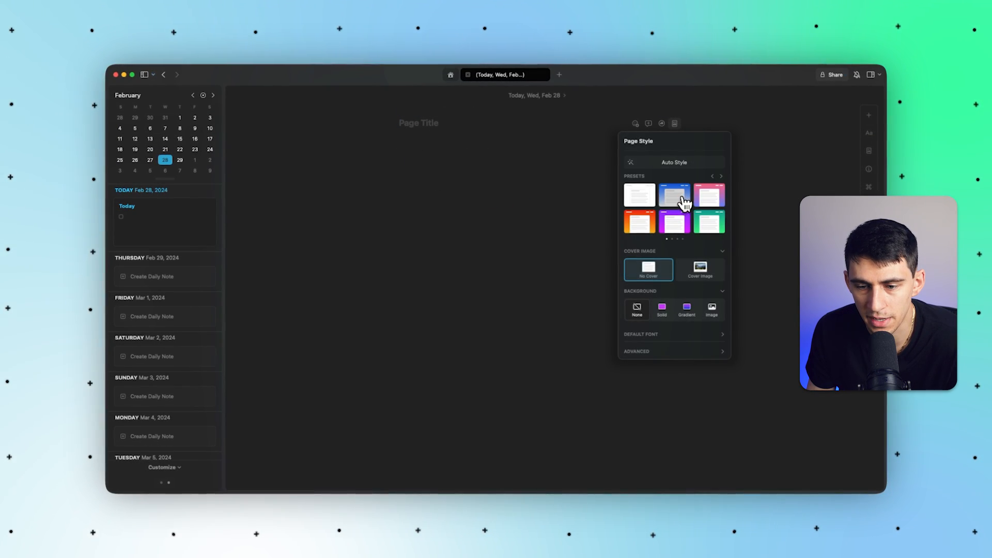
# Auto-style the page, try orange then blue, and add one emoji reaction.
pyautogui.click(674, 195)
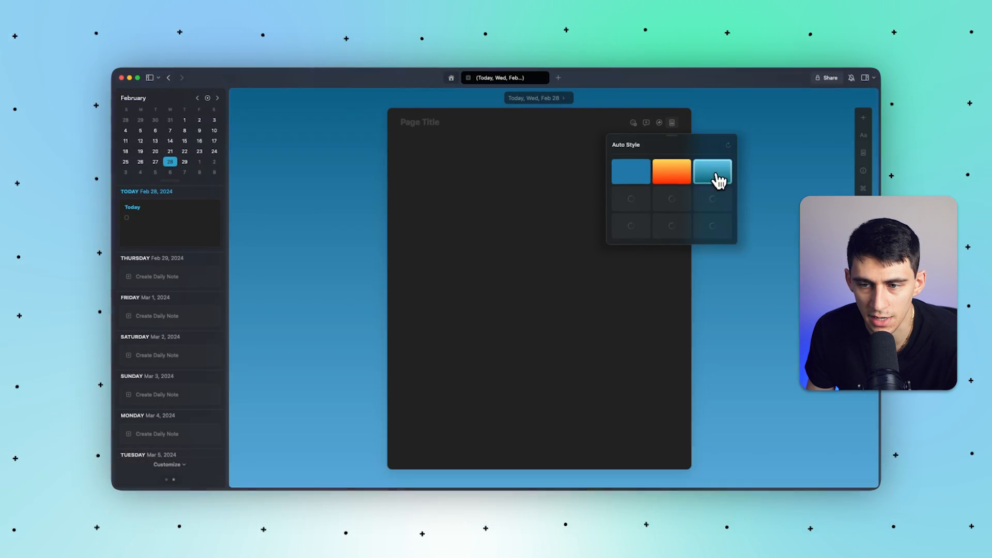
pyautogui.click(671, 171)
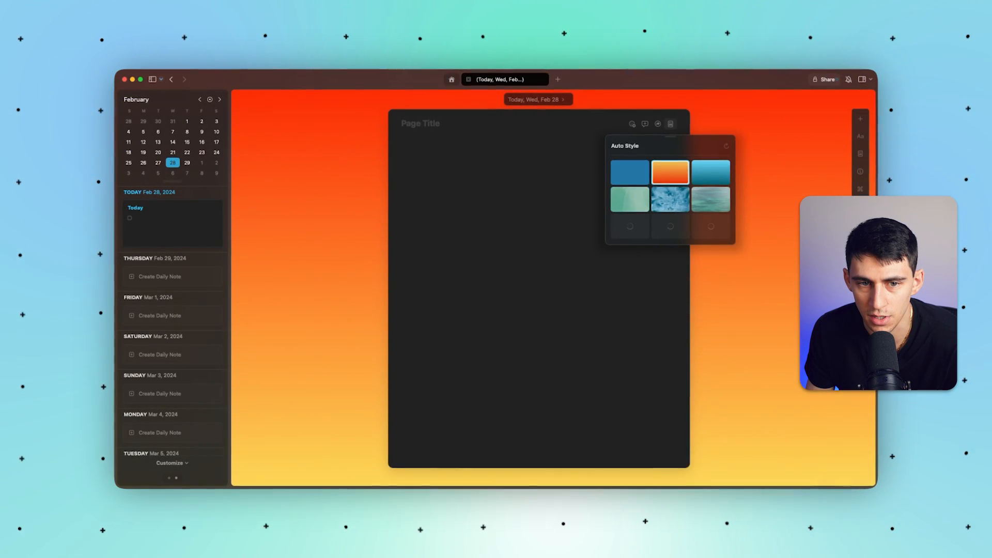
pyautogui.click(629, 172)
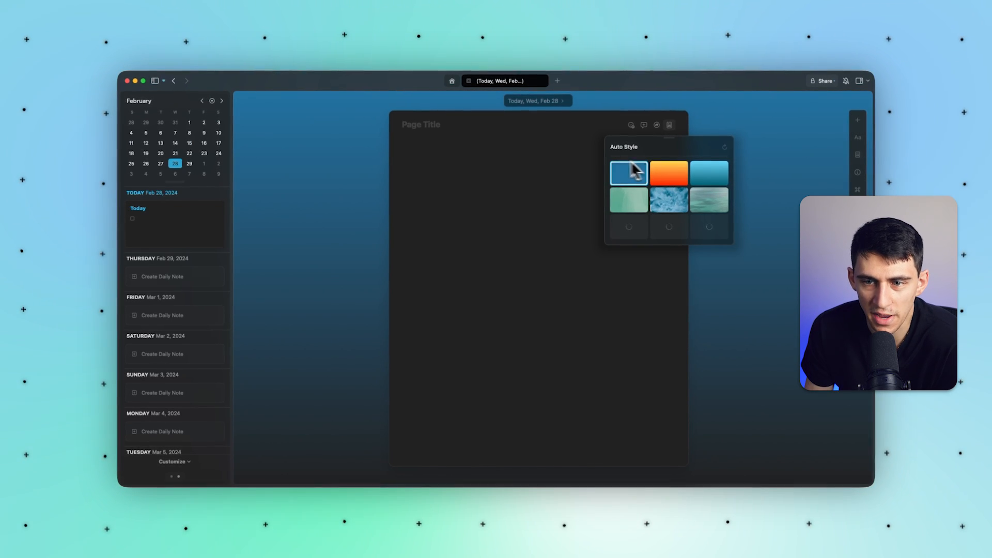
pyautogui.click(631, 125)
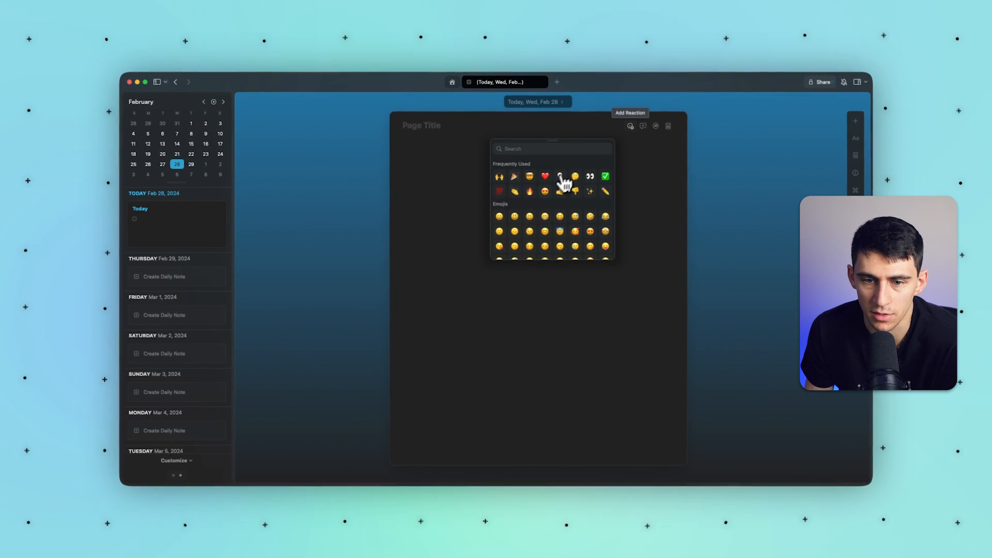
pyautogui.click(655, 126)
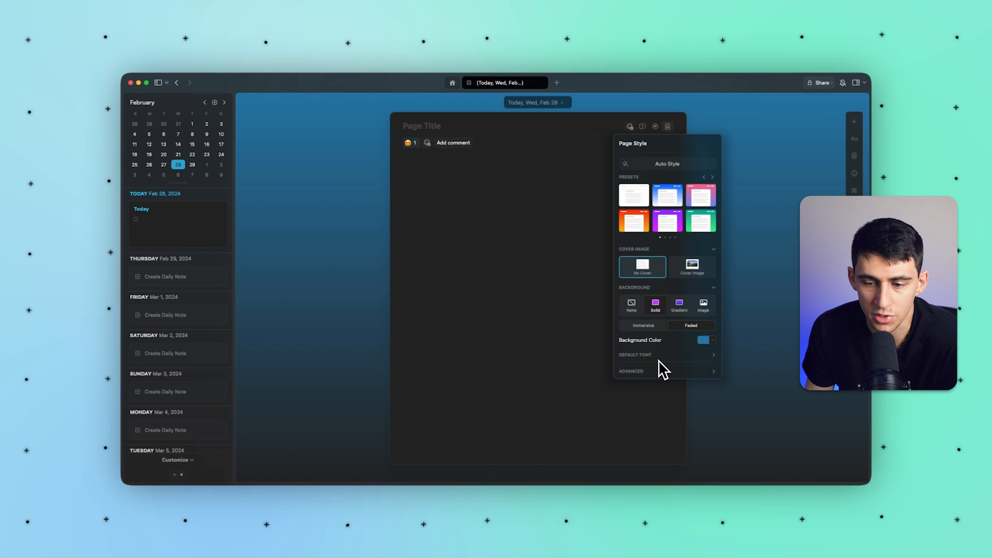
pyautogui.click(497, 222)
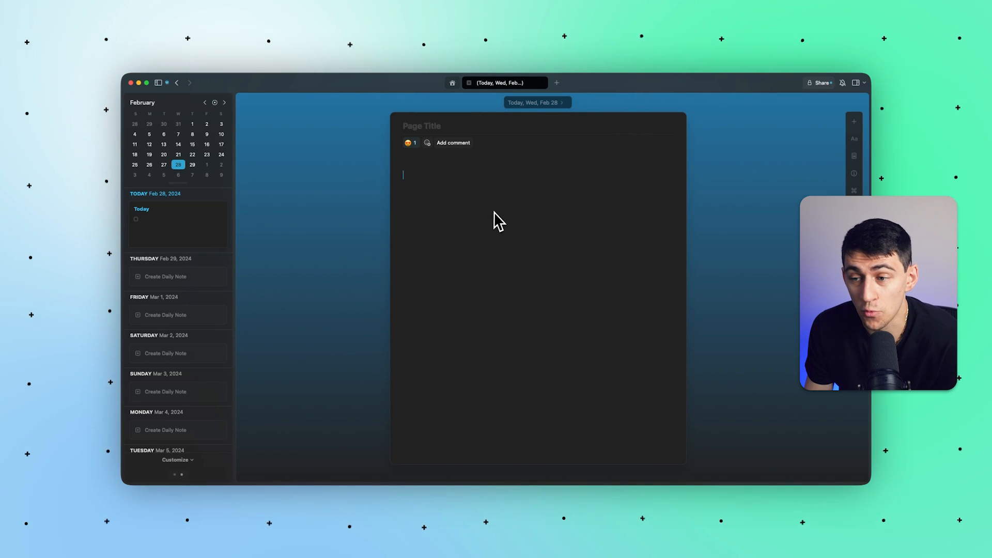
pyautogui.moveTo(846, 190)
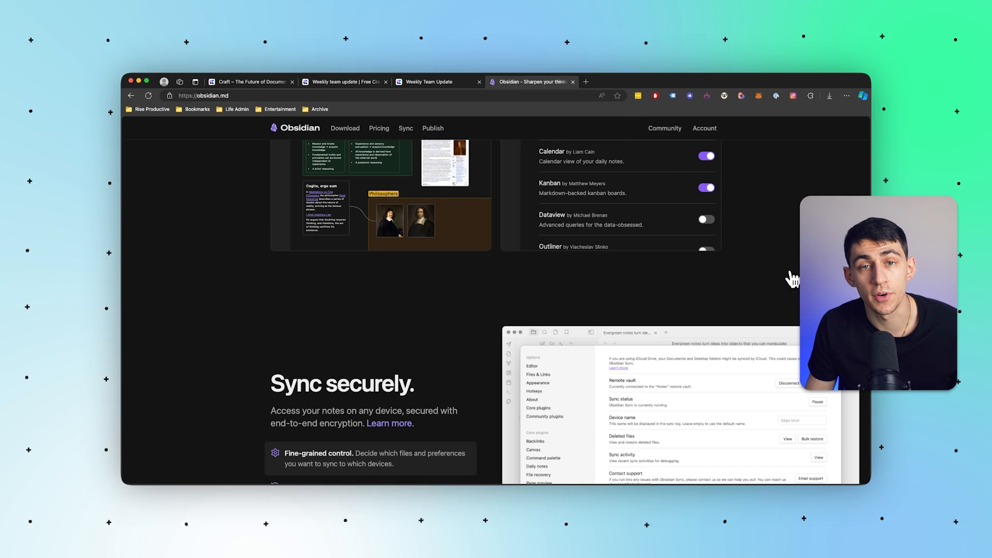
# Scroll obsidian.md past the Sync and Publish feature sections.
pyautogui.scroll(-3)
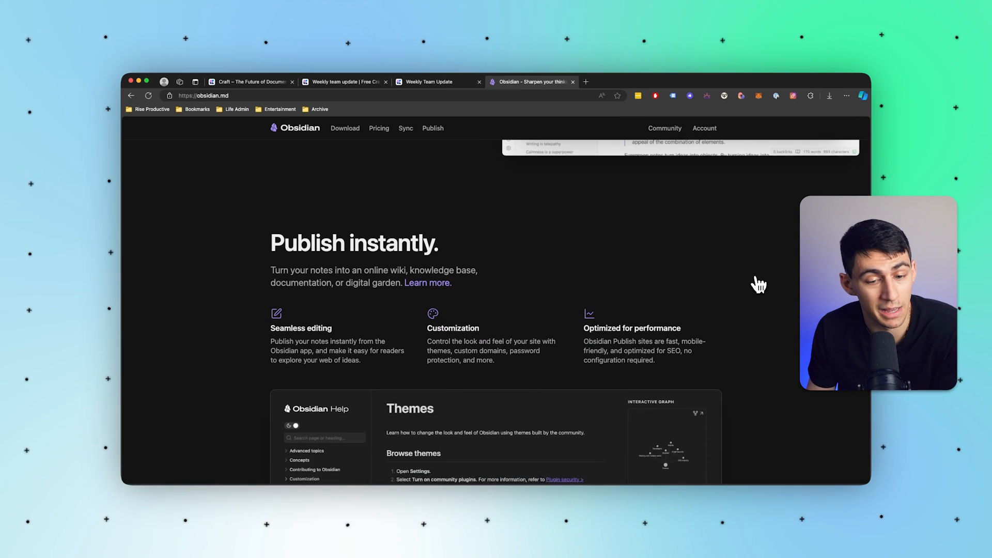
pyautogui.scroll(-3)
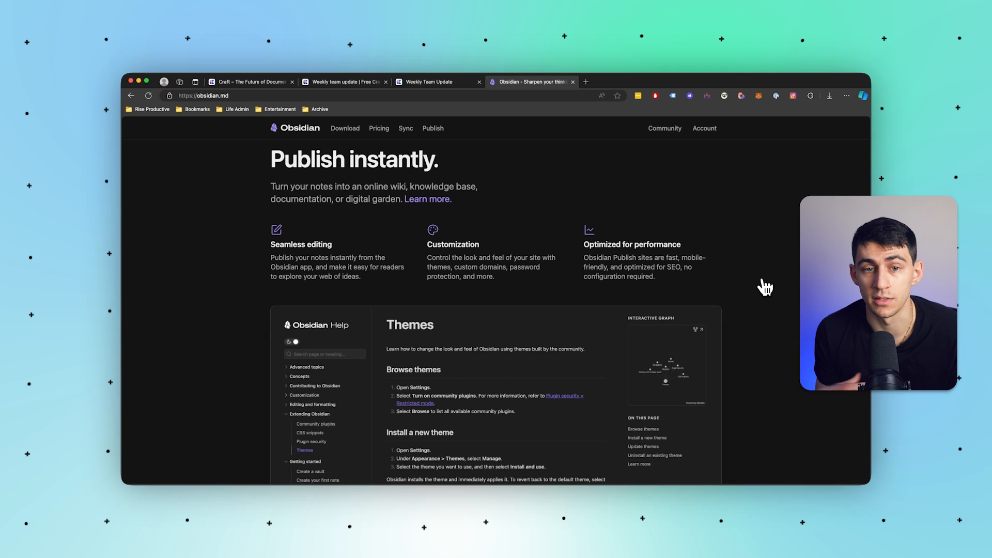
pyautogui.scroll(-3)
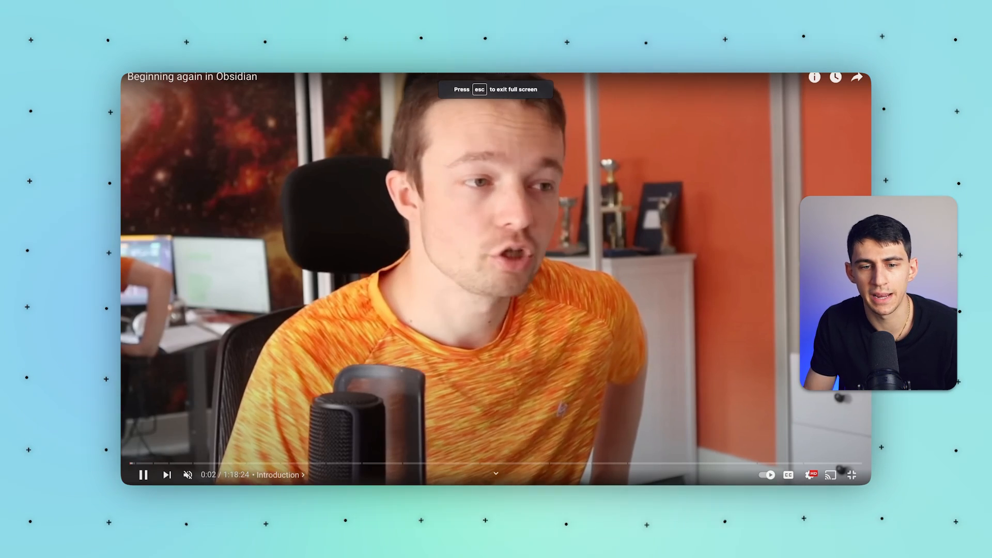
pyautogui.moveTo(241, 461)
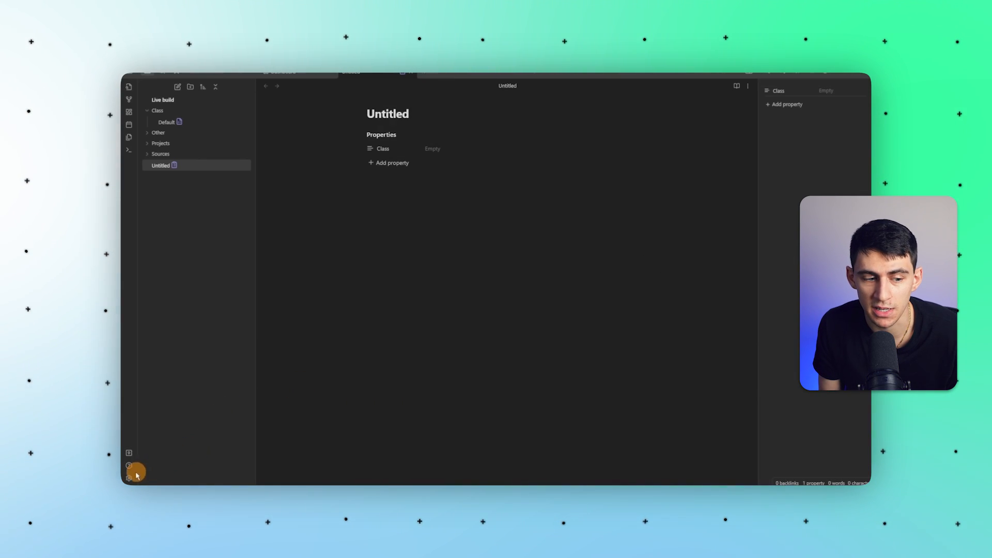
# Review the Metadata Menu query FileClass settings, then start a 'Research' heading in Queries.
pyautogui.click(129, 477)
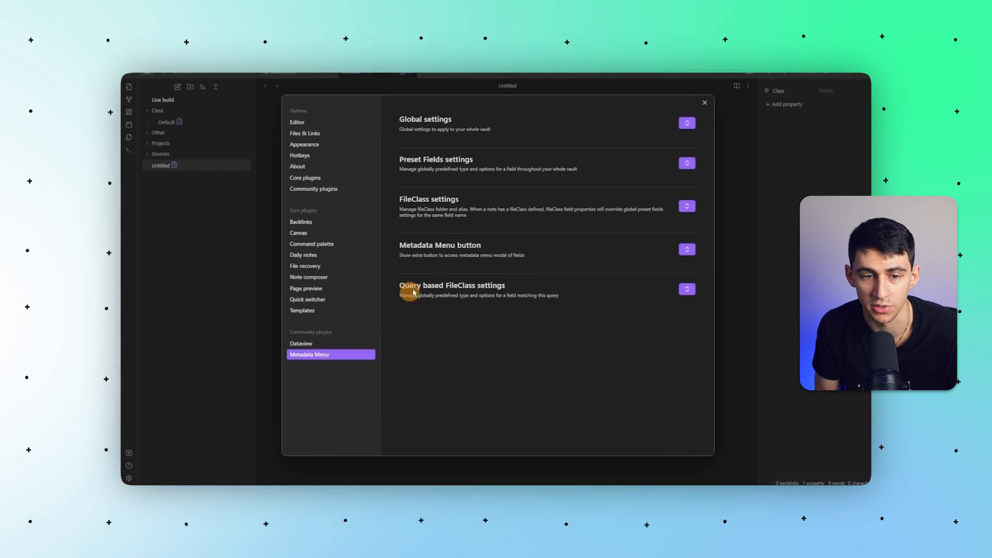
pyautogui.click(687, 248)
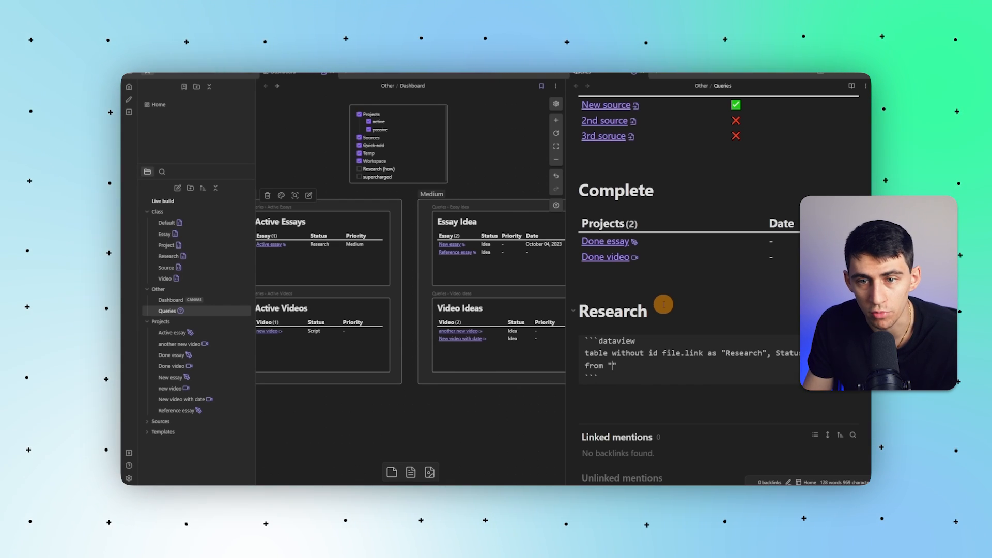
pyautogui.write('Researc')
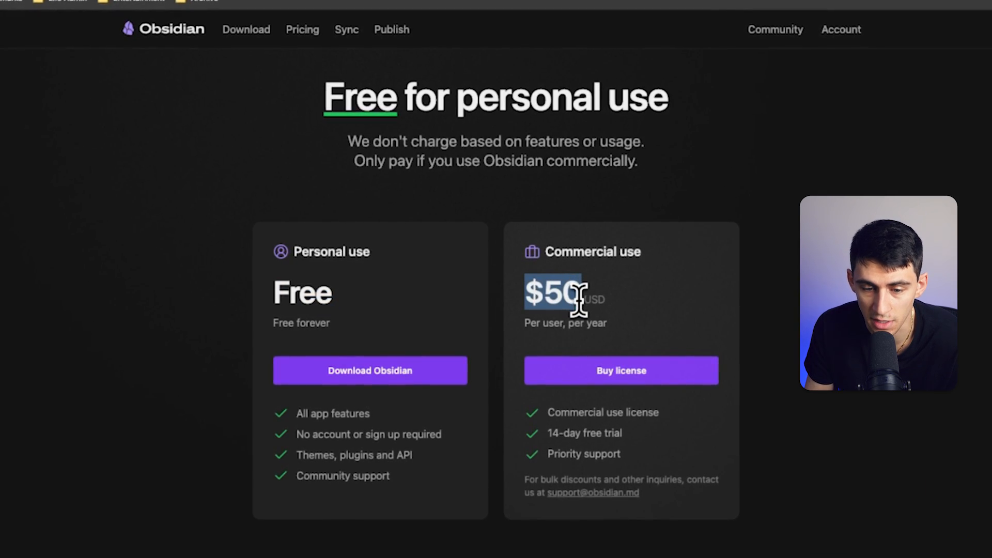
# Scroll the pricing page to free personal use and $50 per user per year commercial.
pyautogui.scroll(-3)
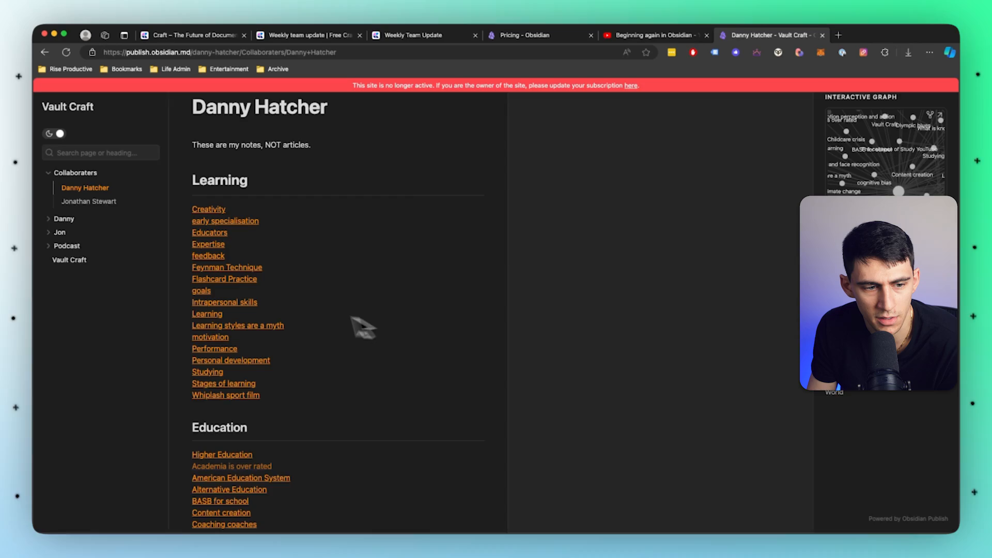
pyautogui.scroll(-3)
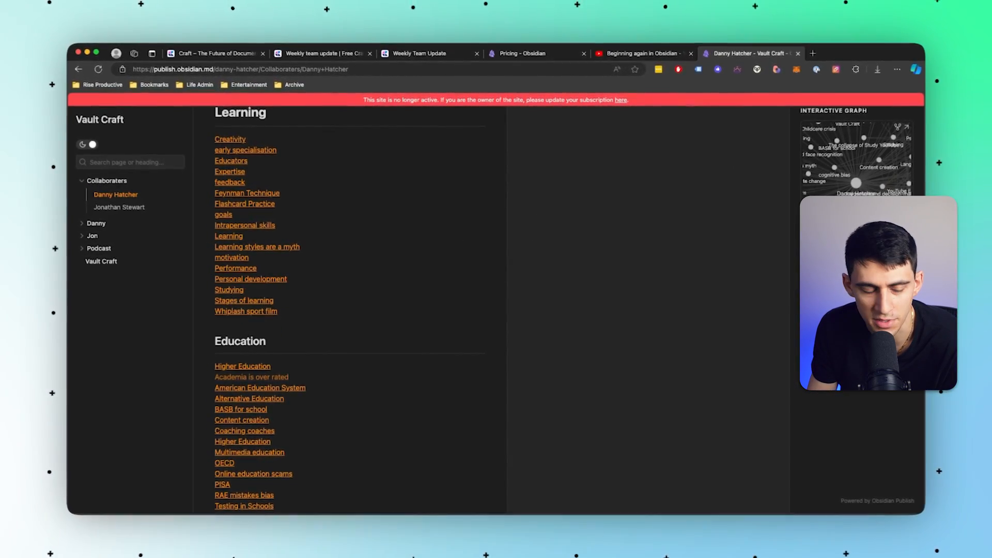
pyautogui.click(95, 223)
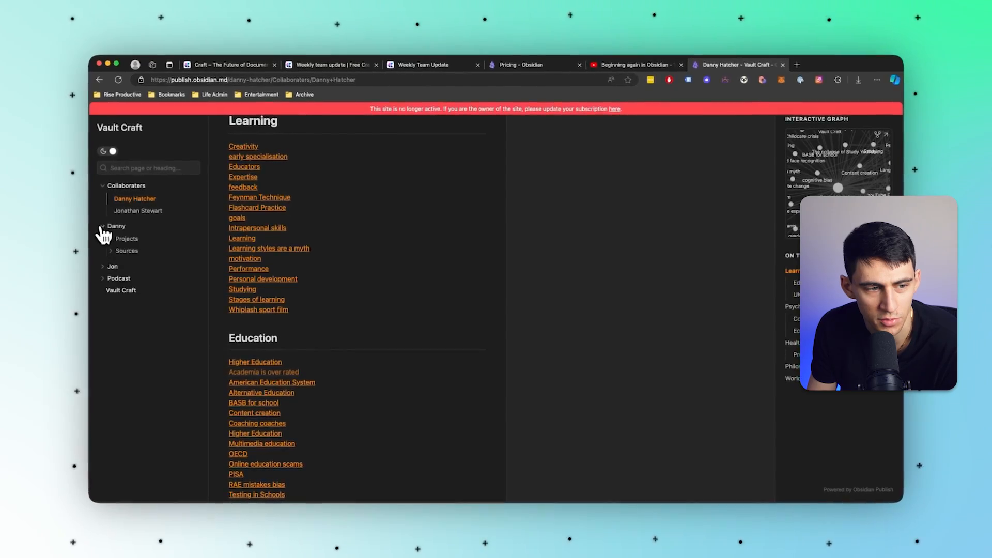
pyautogui.click(629, 75)
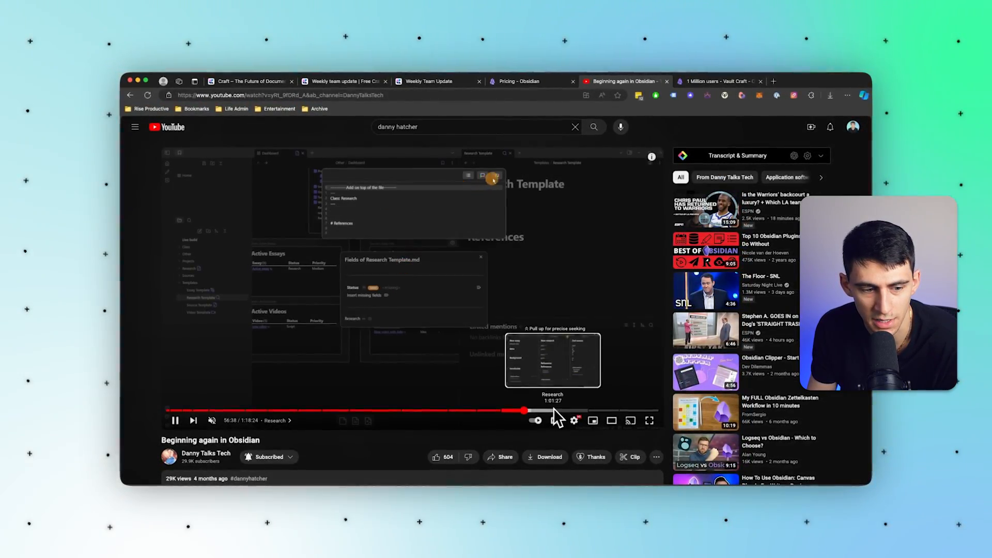
pyautogui.click(206, 453)
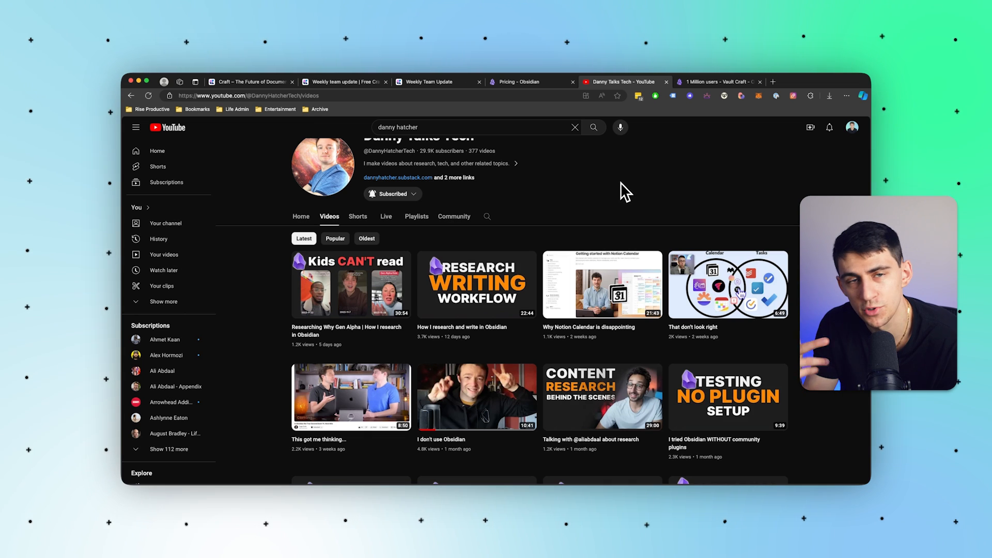
pyautogui.click(532, 82)
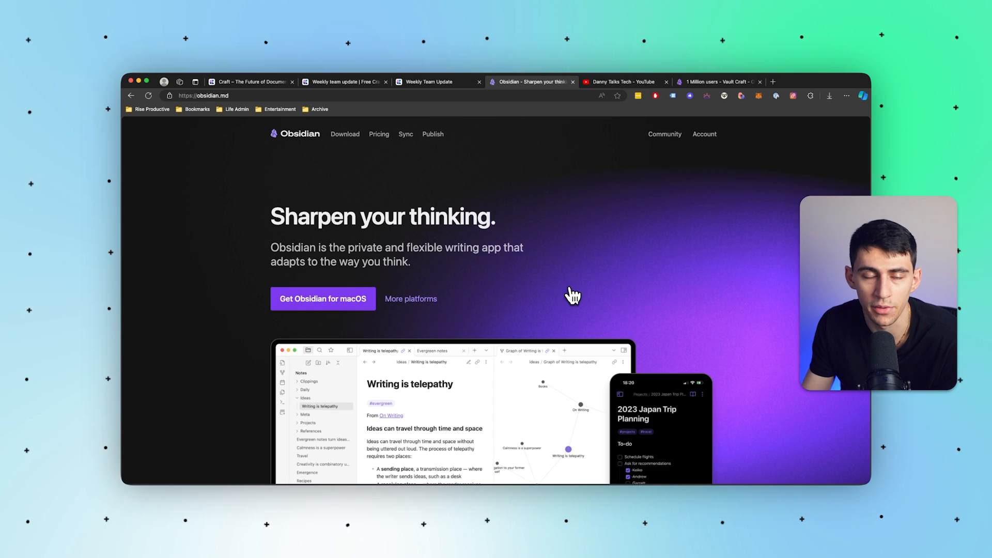
pyautogui.moveTo(580, 293)
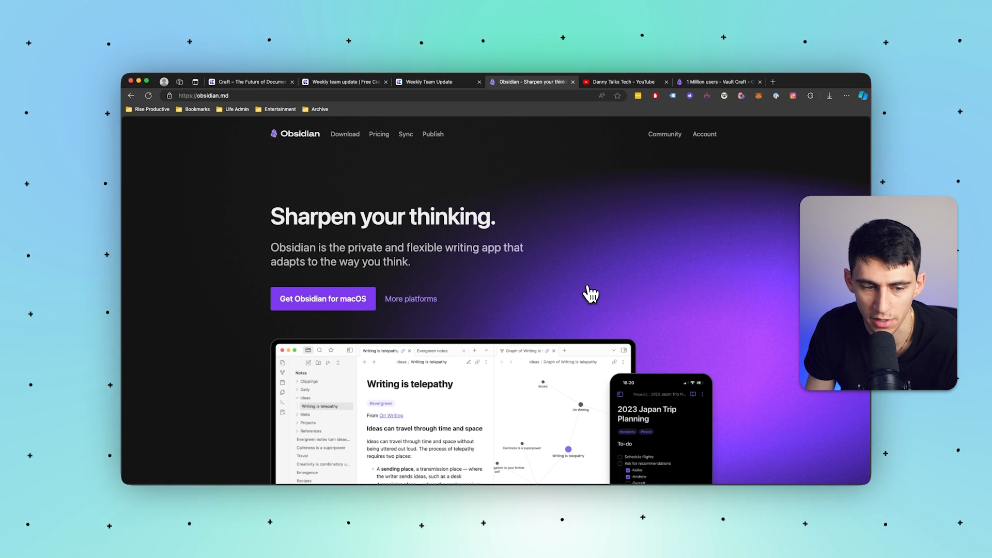
pyautogui.moveTo(572, 290)
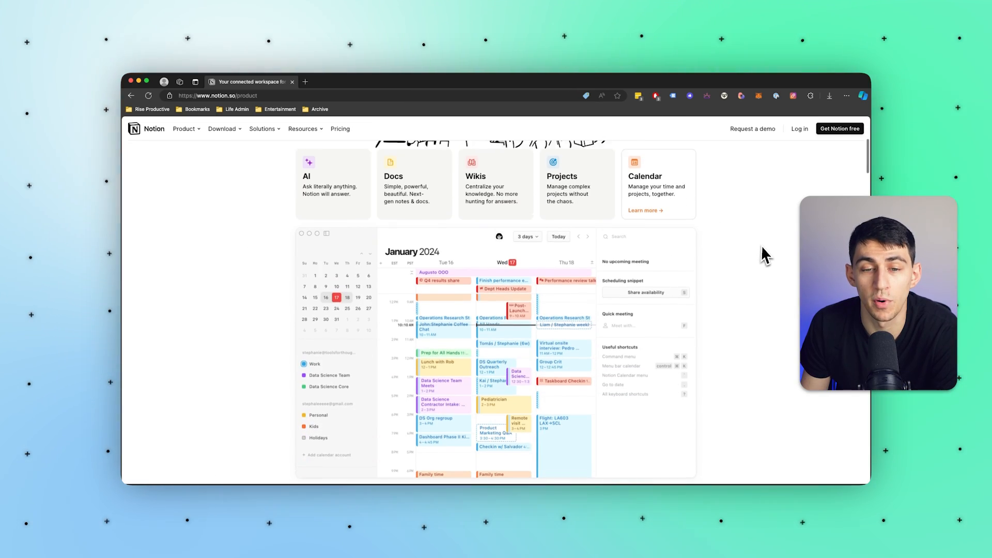
# Scroll the Notion product page 'Write, plan, share. With AI at your side.'.
pyautogui.scroll(3)
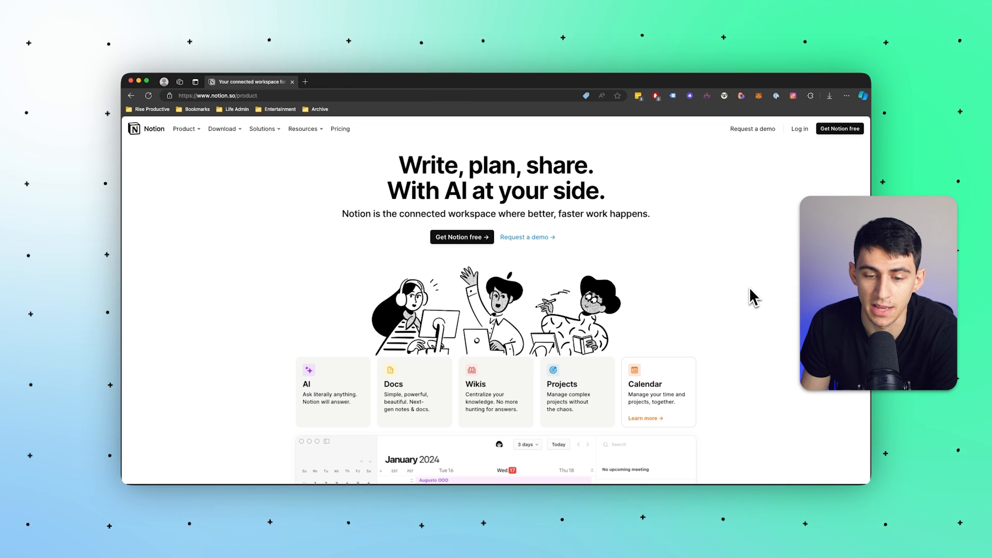
pyautogui.scroll(-3)
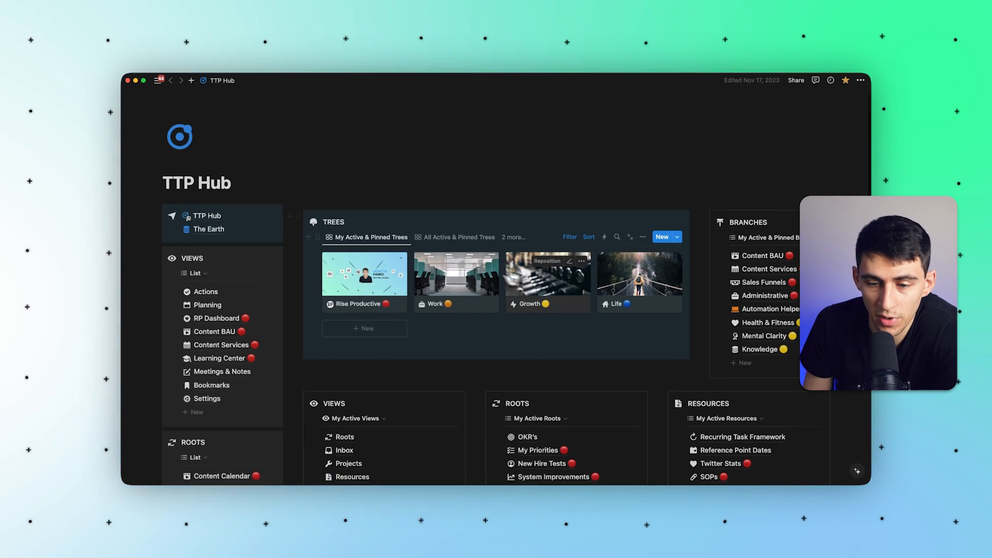
# Add a new untitled page under the workspace sidebar's Private section.
pyautogui.scroll(-3)
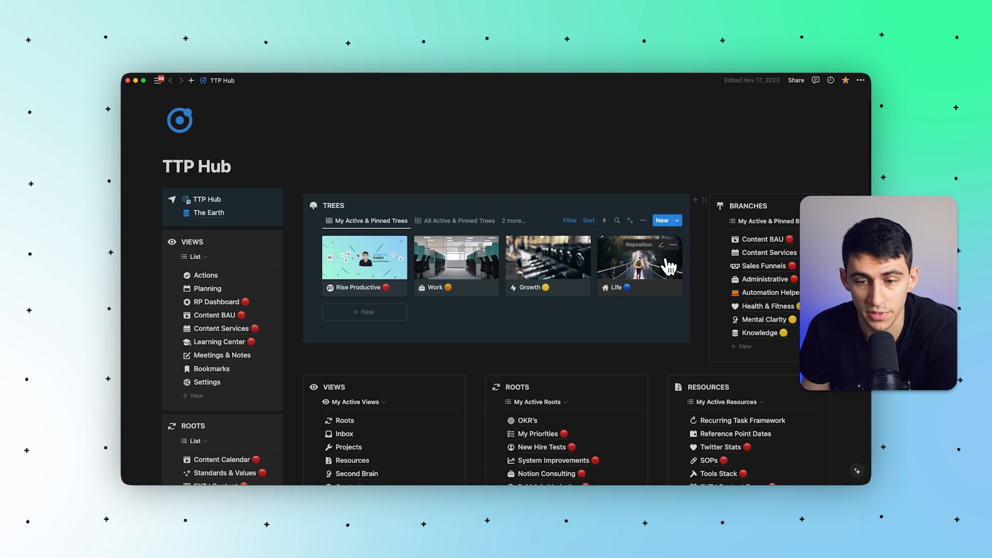
pyautogui.click(159, 81)
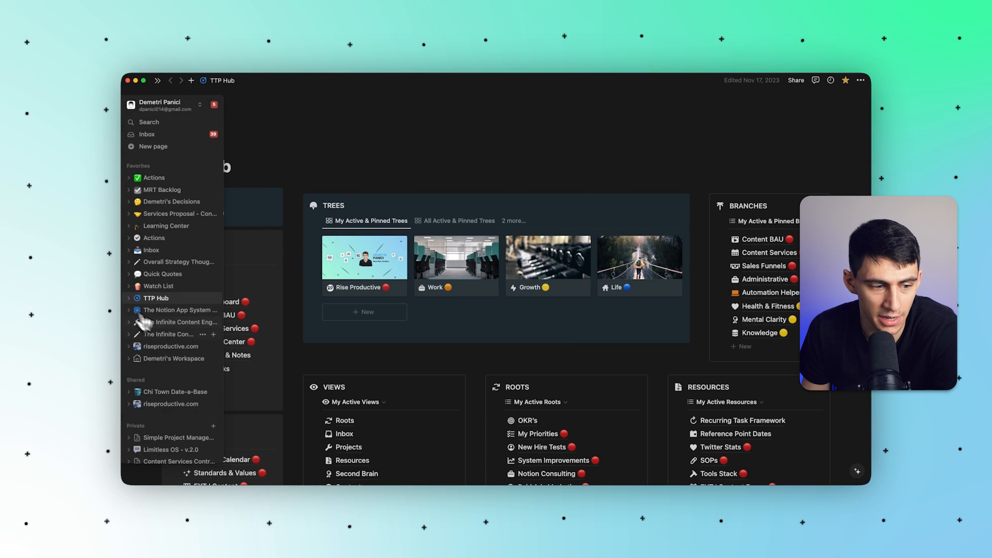
pyautogui.scroll(-3)
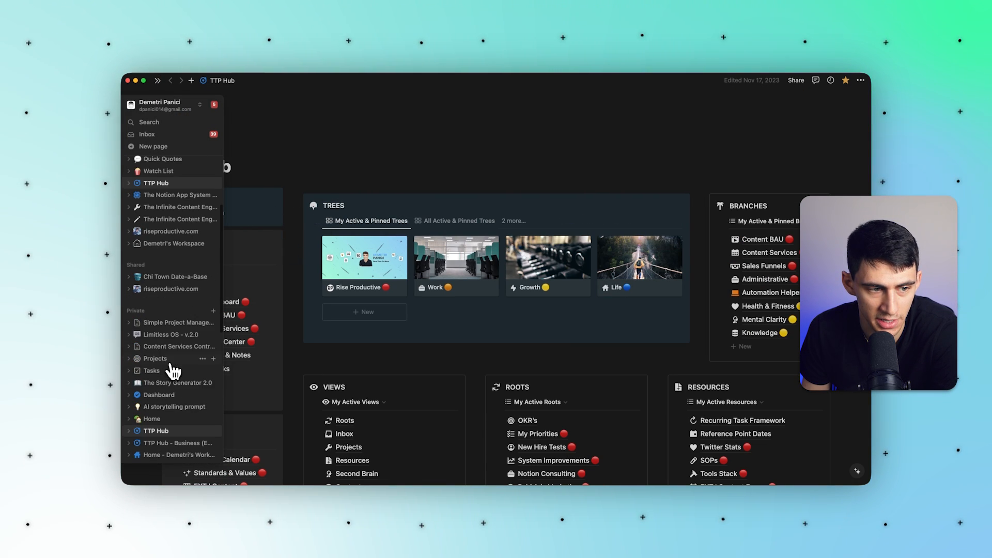
pyautogui.click(153, 147)
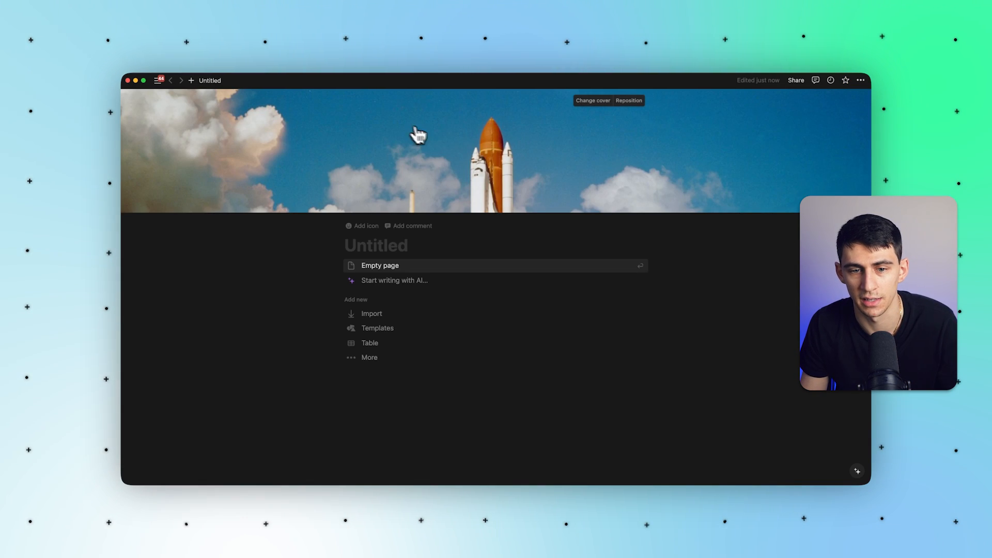
# Set the beach picnic photo with straw hat and sunglasses as the page cover.
pyautogui.click(592, 101)
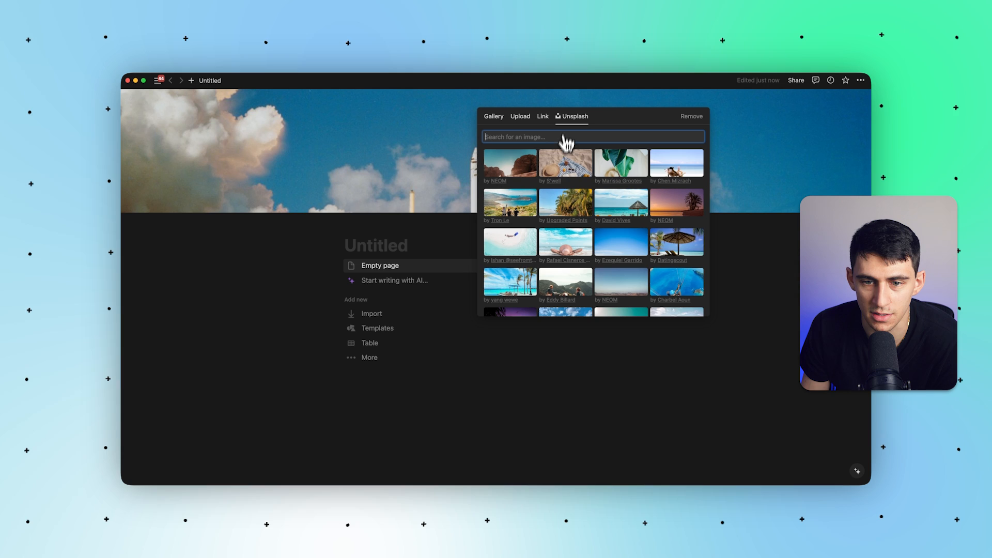
pyautogui.click(565, 162)
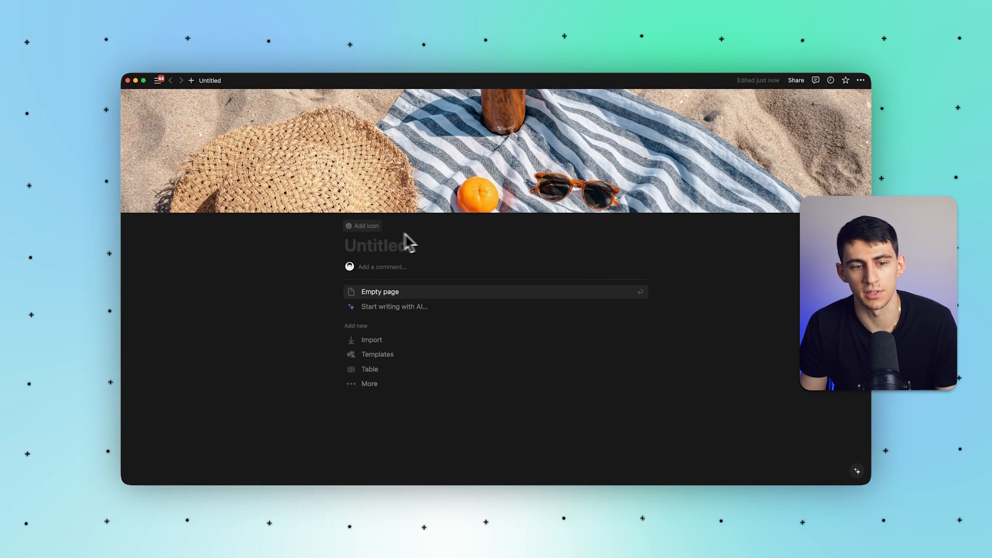
pyautogui.click(362, 226)
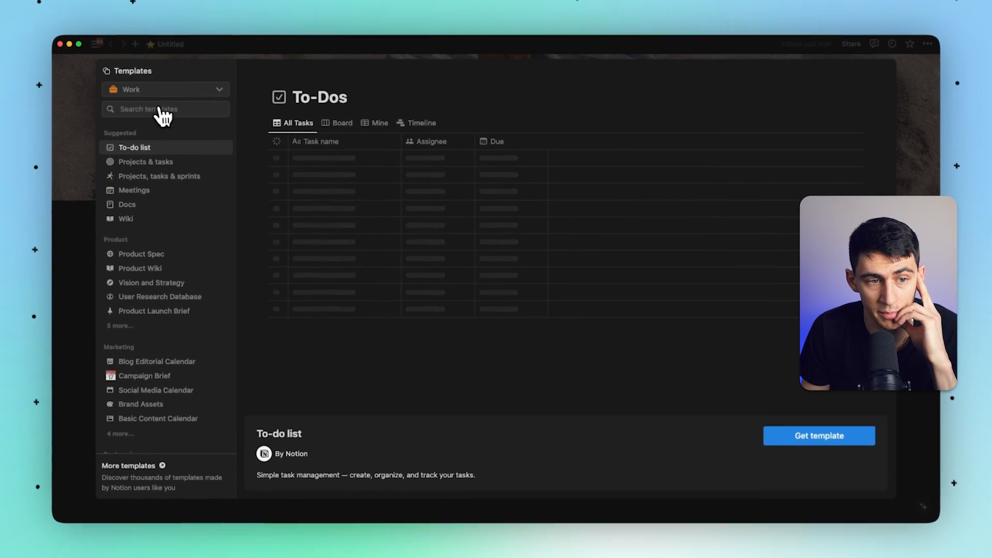
# Apply the Blog Post template and scroll through its Mexican cuisine in LA interview.
pyautogui.click(165, 88)
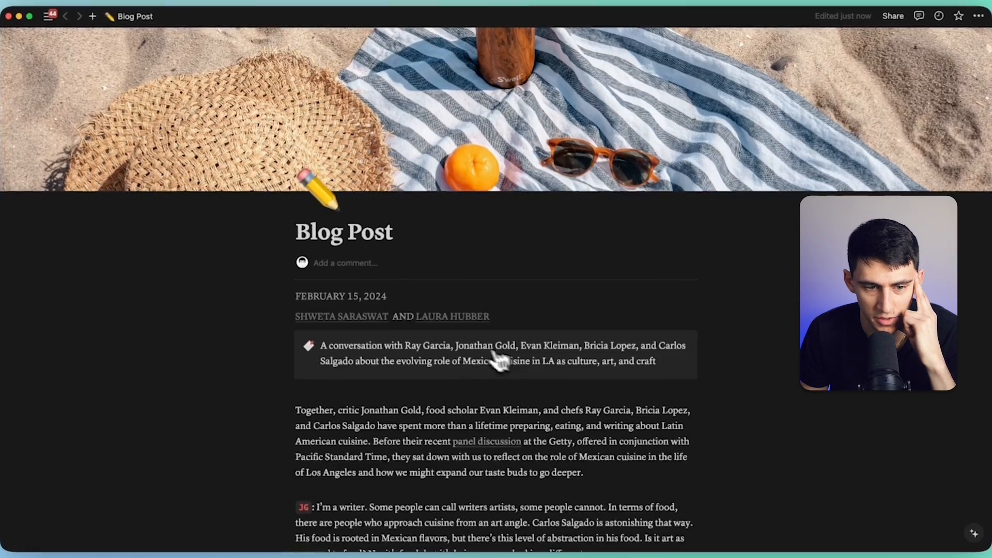
pyautogui.scroll(-3)
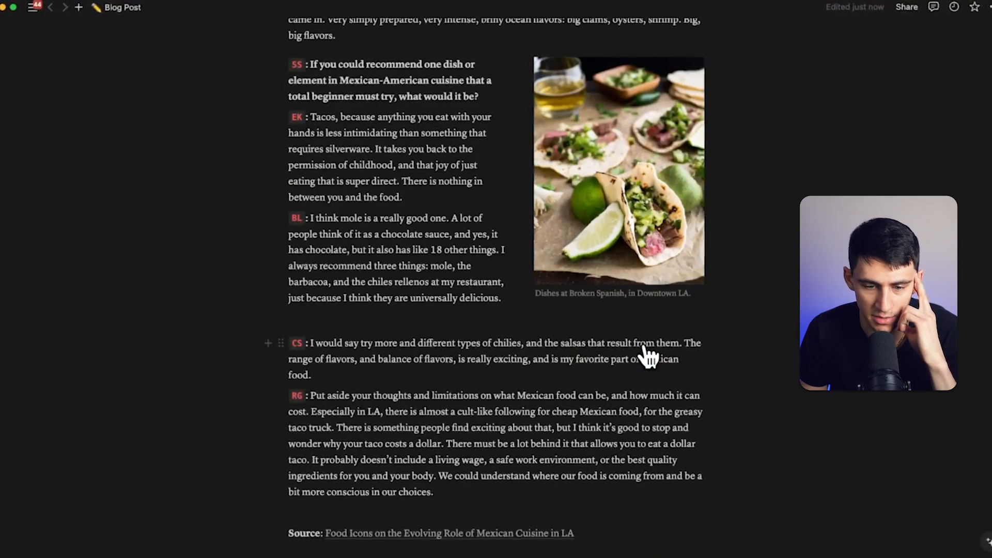
pyautogui.scroll(3)
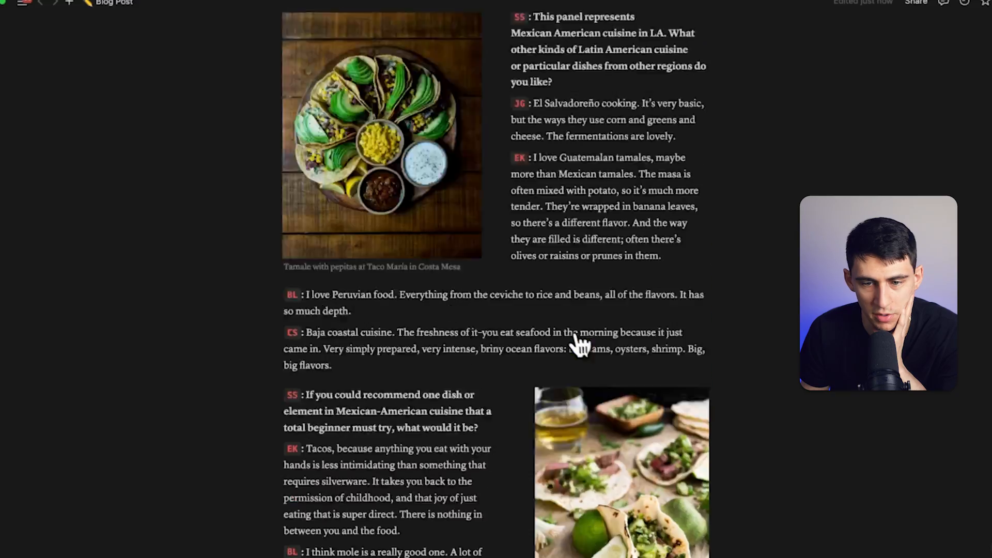
pyautogui.scroll(3)
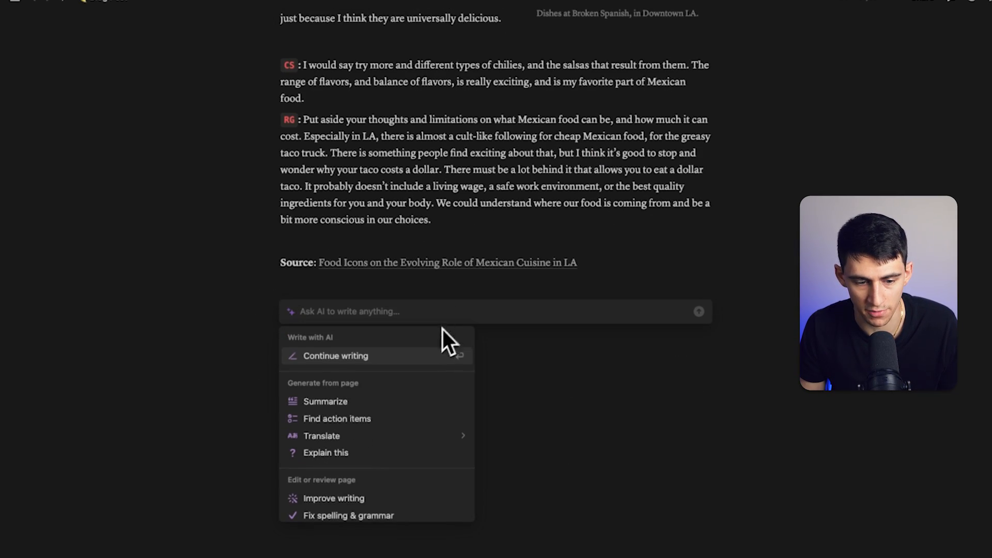
# Insert an Ask AI Summarize summary of the panel discussion below the Source line.
pyautogui.click(336, 355)
pyautogui.write('/')
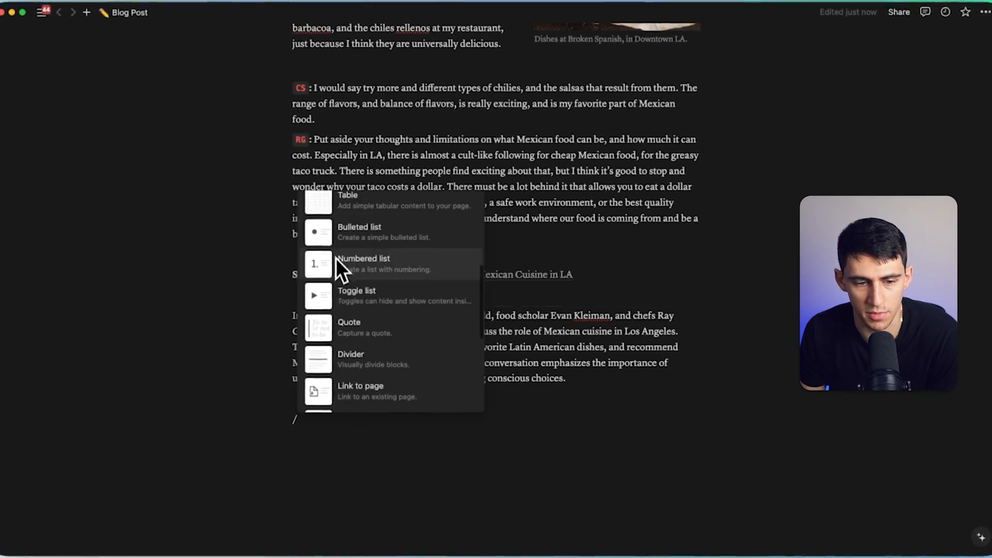
pyautogui.scroll(-3)
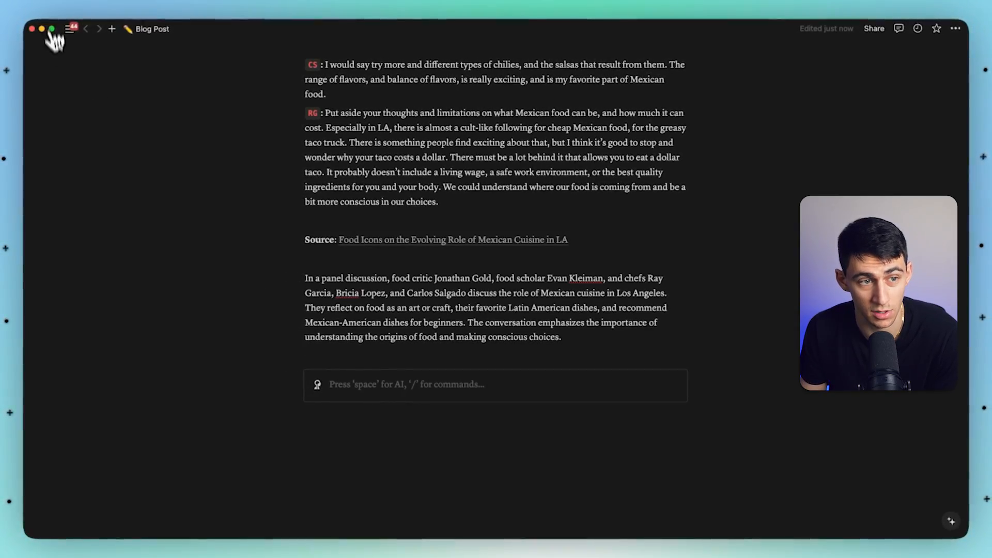
# Open Rise Productive's Content BAU view and scroll its February 2024 content calendar.
pyautogui.click(71, 28)
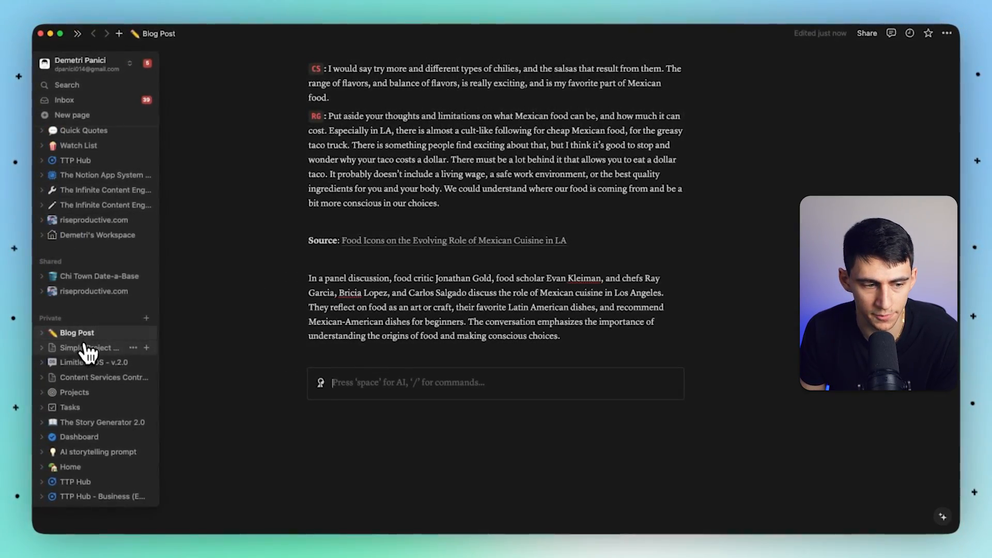
pyautogui.click(94, 362)
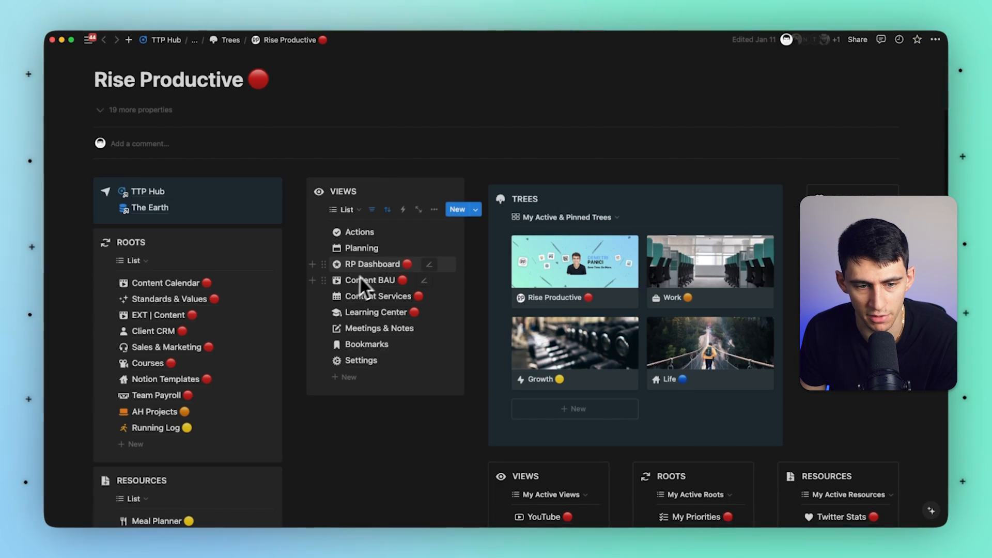
pyautogui.click(370, 280)
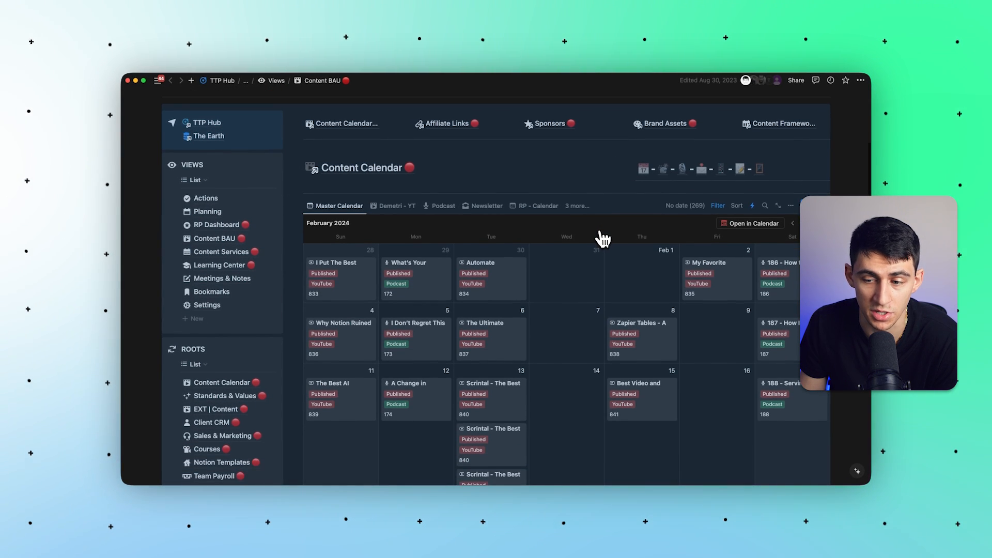
pyautogui.scroll(-3)
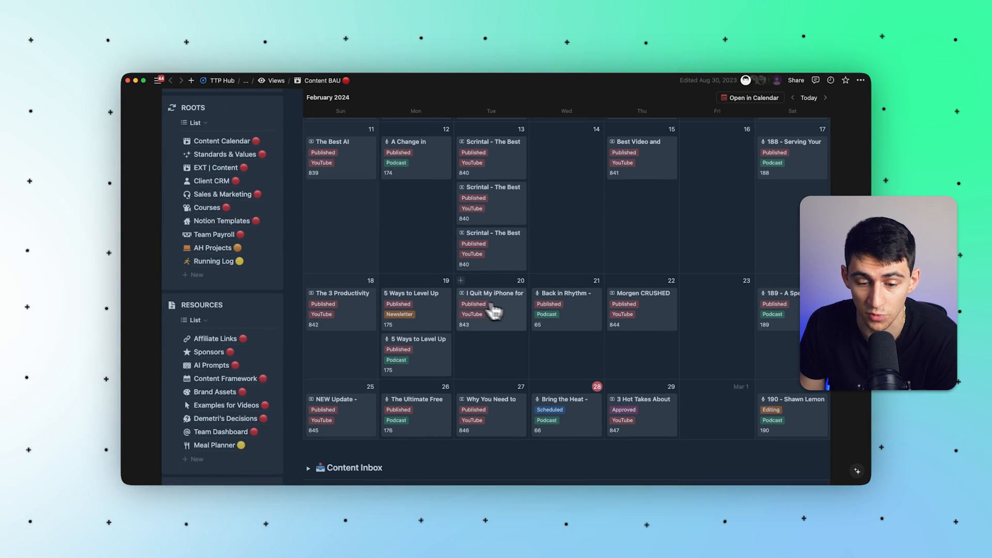
pyautogui.moveTo(525, 316)
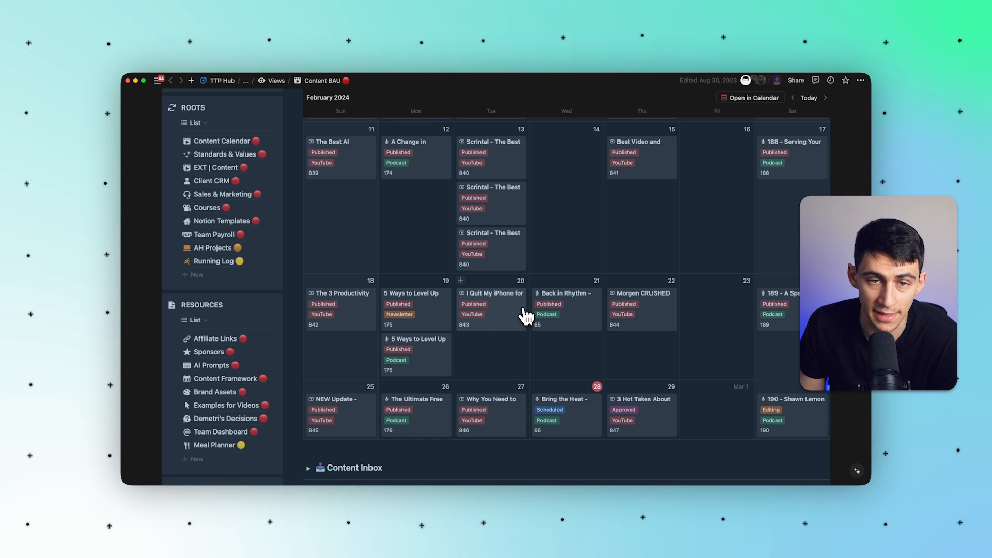
pyautogui.scroll(-3)
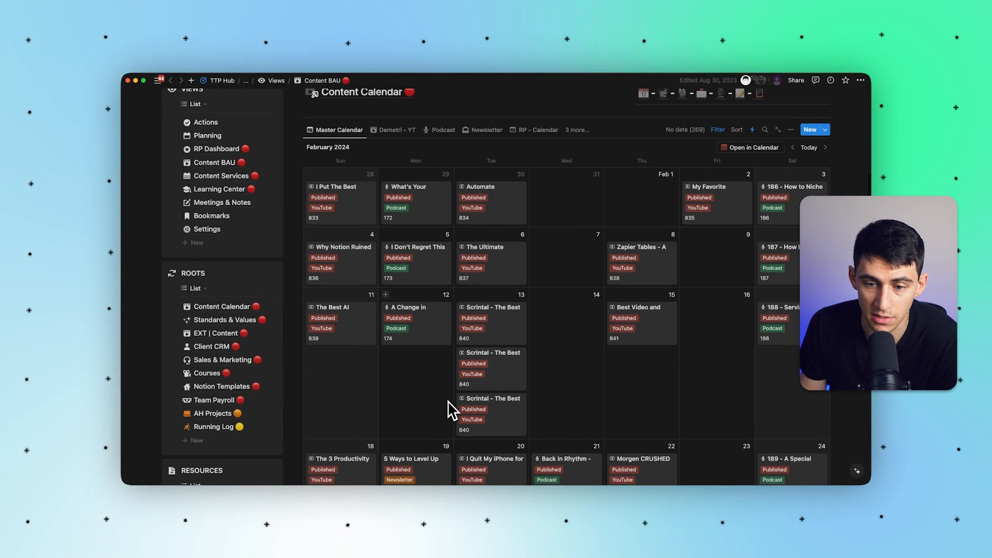
pyautogui.scroll(-3)
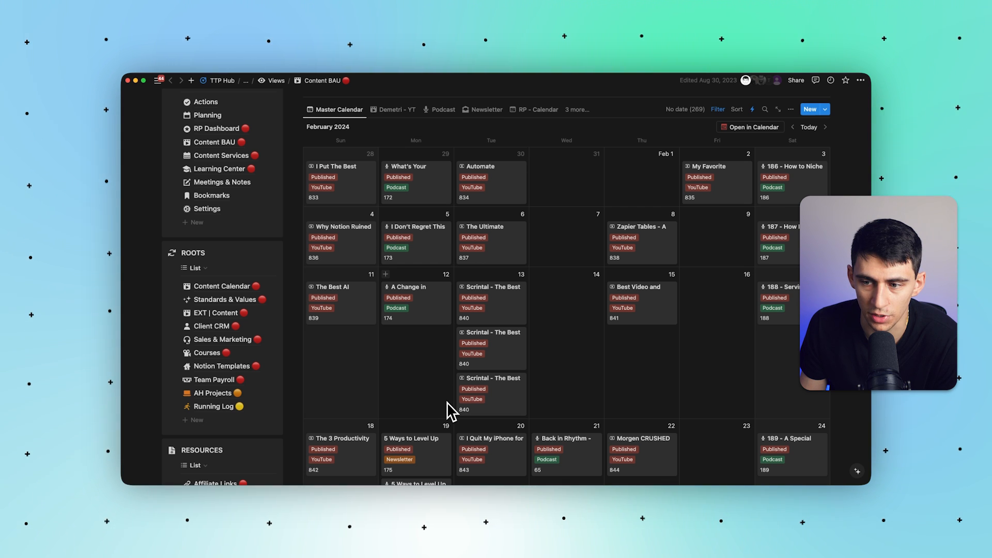
pyautogui.moveTo(458, 405)
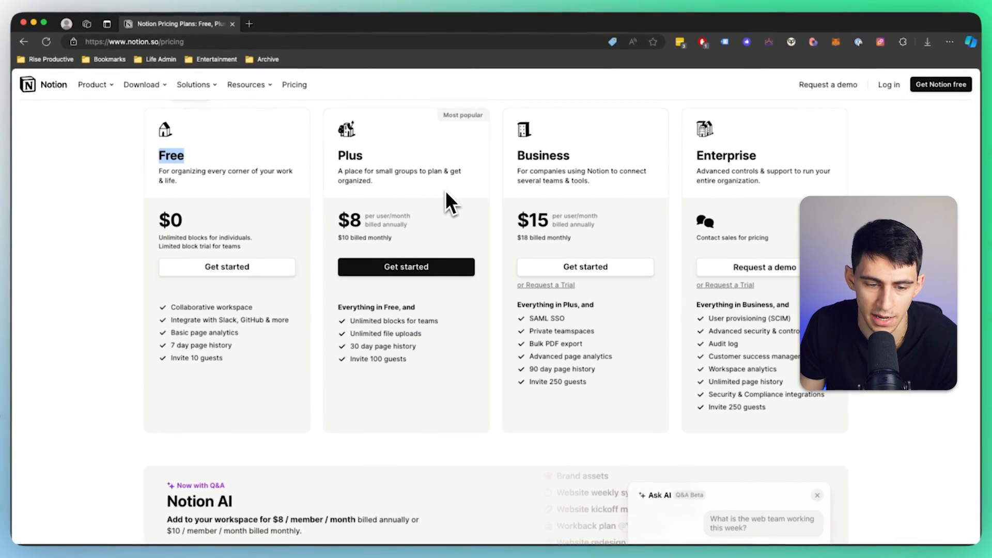
pyautogui.moveTo(415, 247)
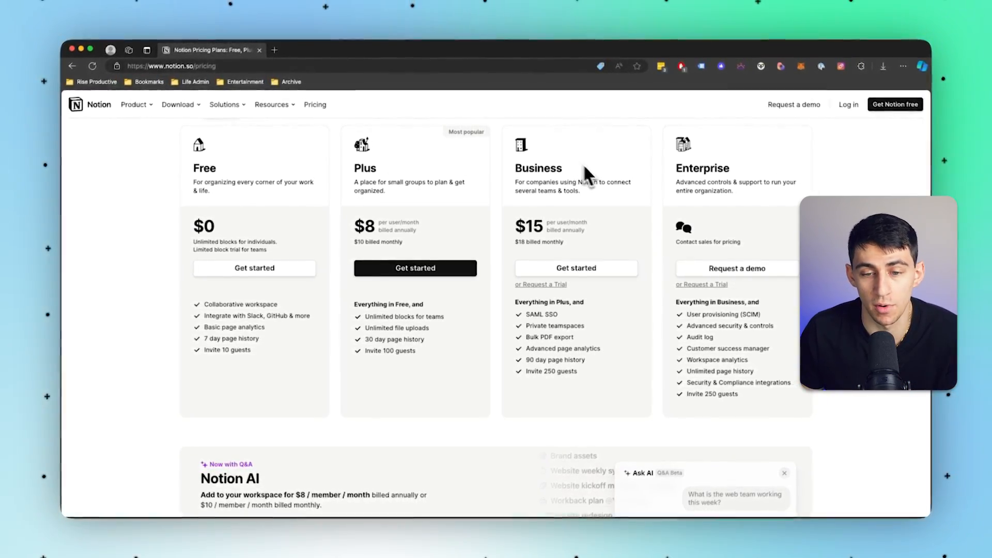
# Scroll the Free, Plus, Business and Enterprise plans, then return to the Notion app.
pyautogui.scroll(-3)
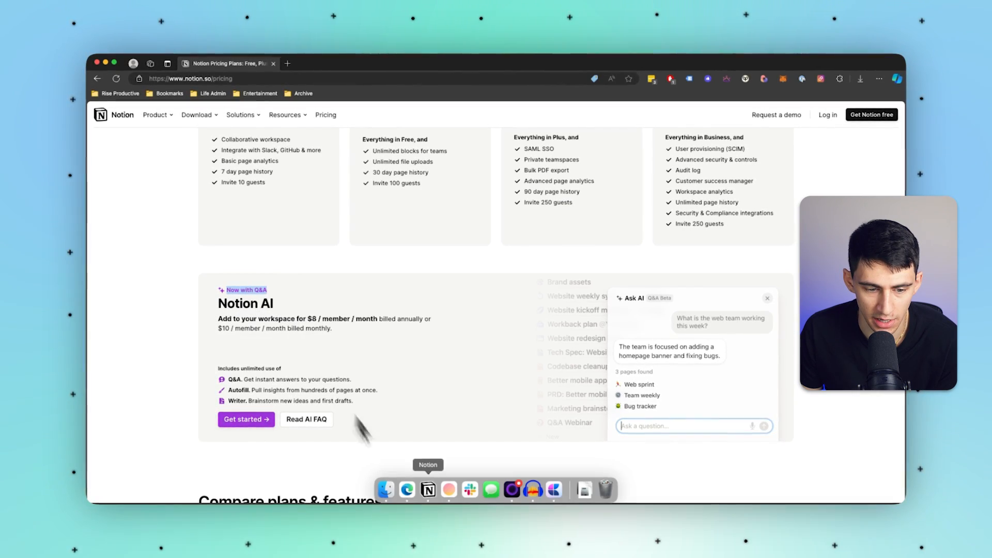
pyautogui.click(427, 489)
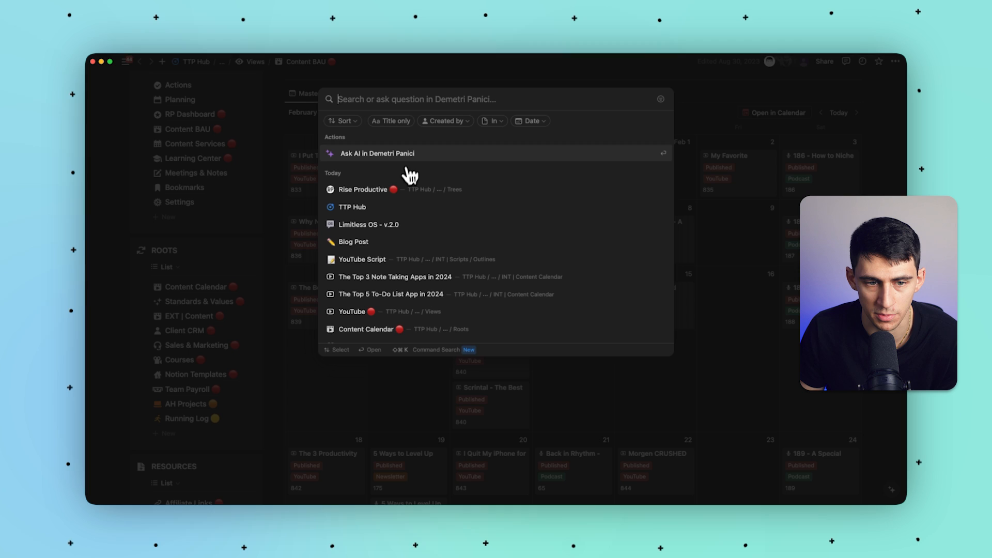
# Ask the workspace AI "what do we use screen studio for".
pyautogui.click(377, 152)
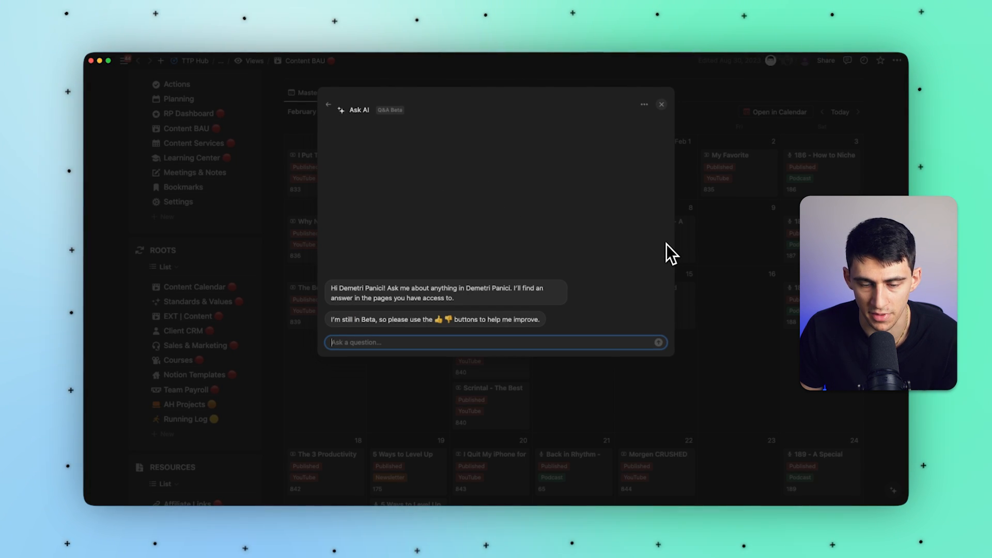
pyautogui.write('what do we')
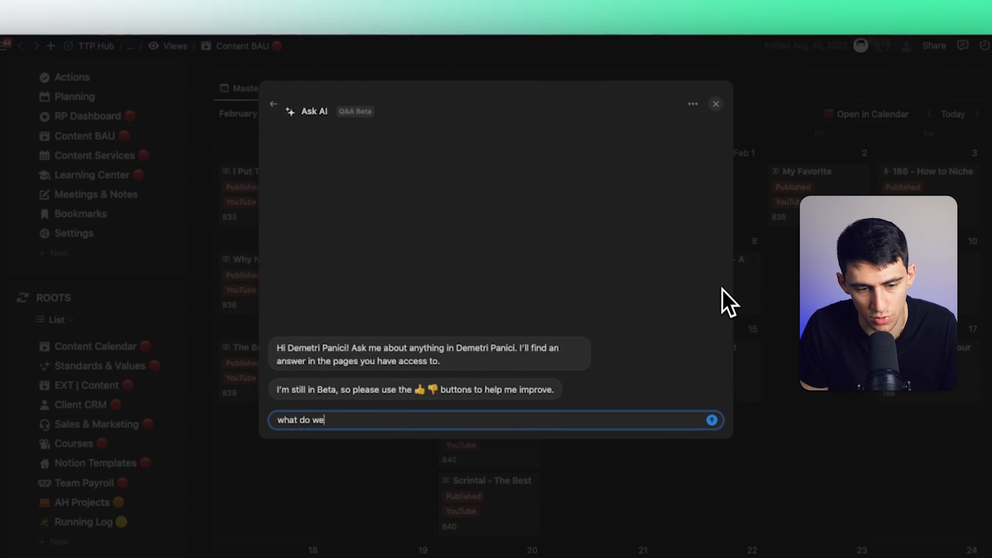
pyautogui.press('Return')
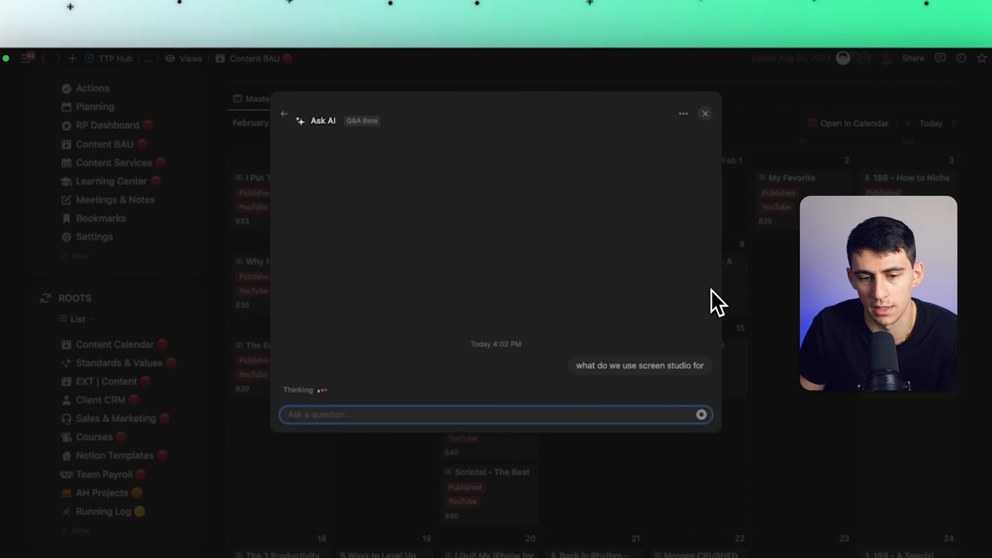